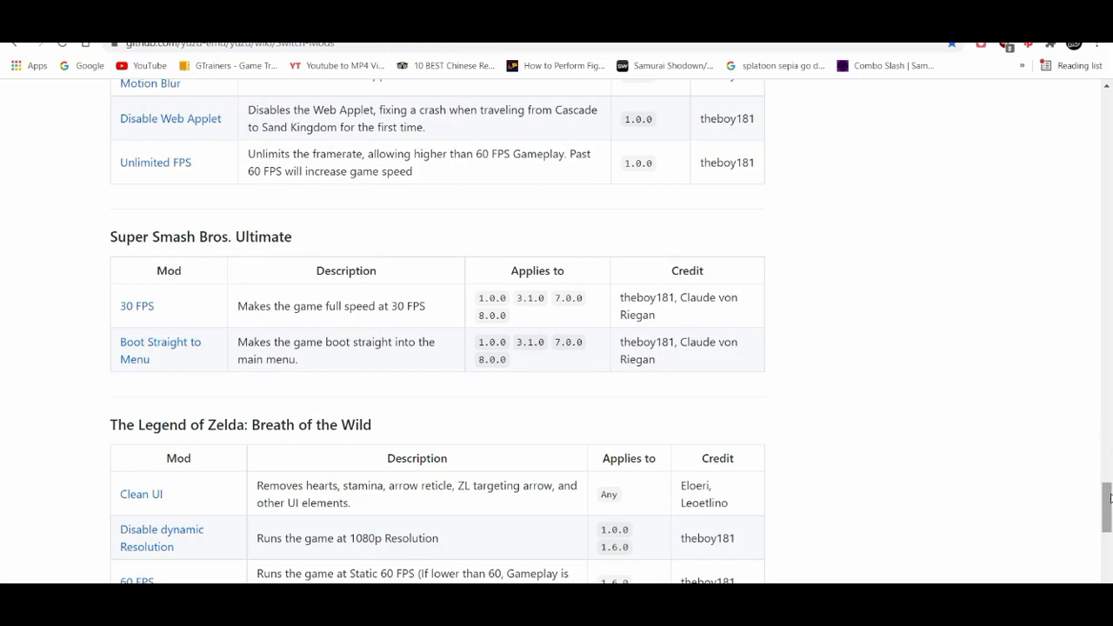
- Scroll the yuzu mods wiki to the Super Smash Bros. Ultimate table and review its mods
scroll("down", 3)
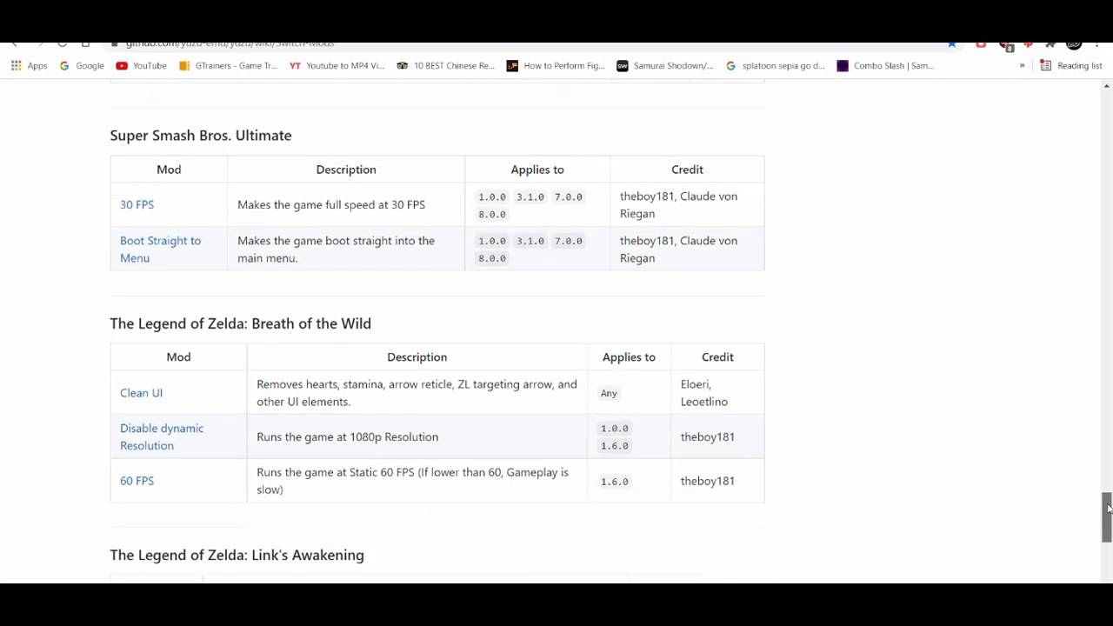
scroll("up", 3)
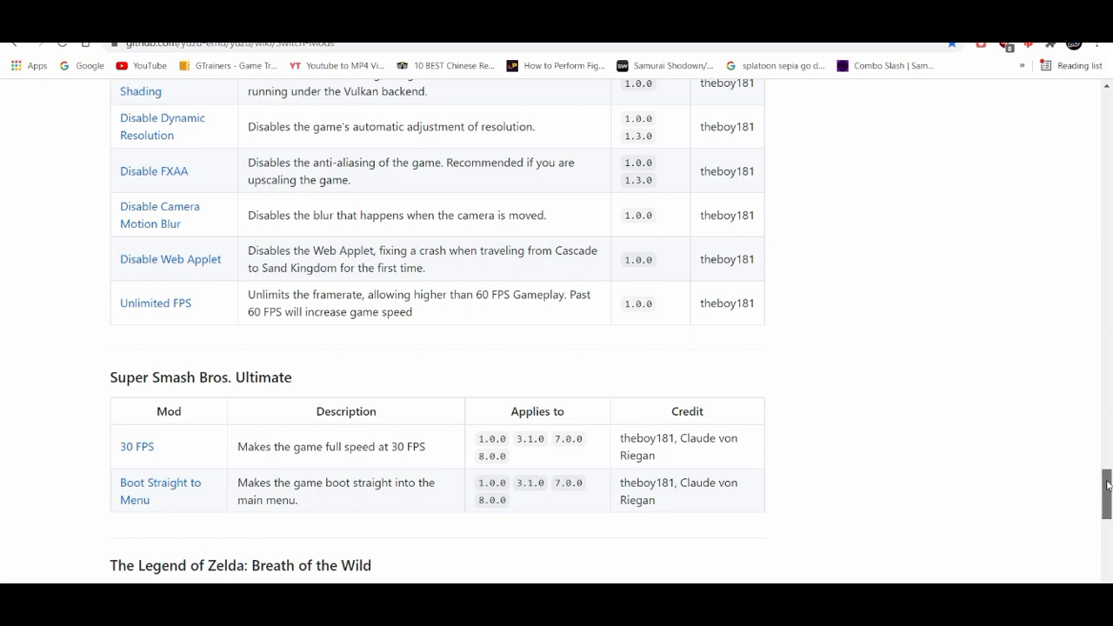
mouse_move(543, 567)
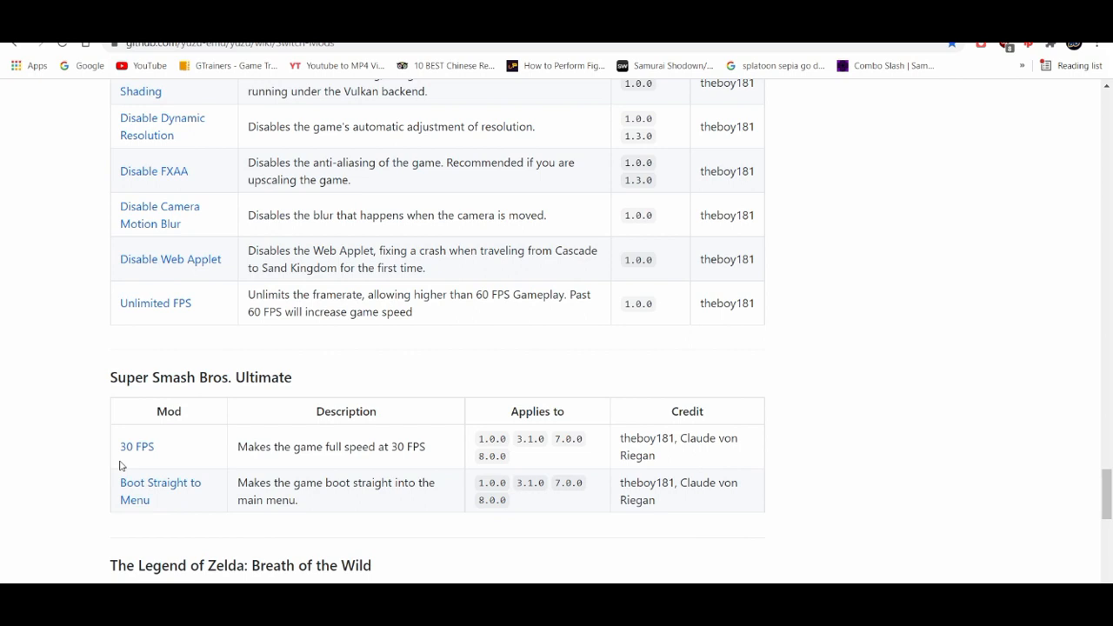
mouse_move(176, 547)
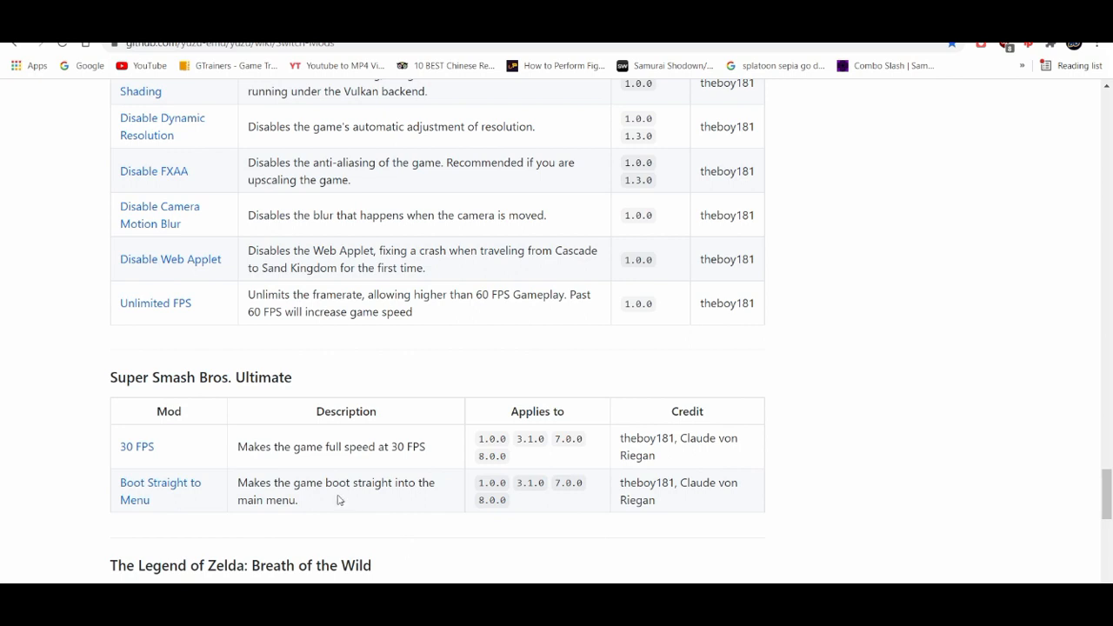
mouse_move(193, 467)
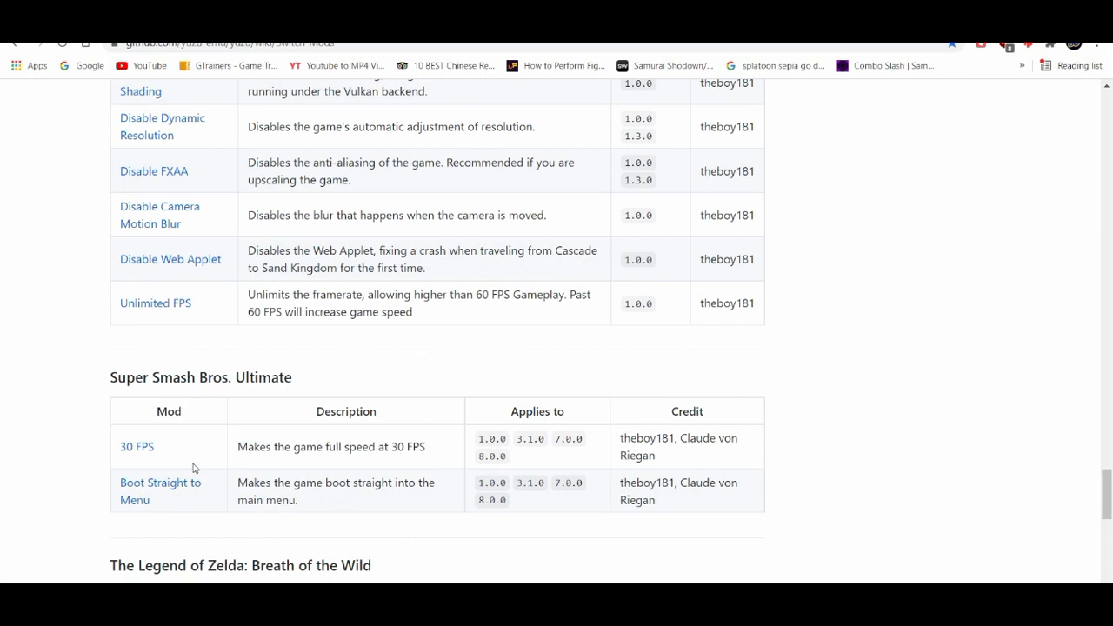
mouse_move(379, 476)
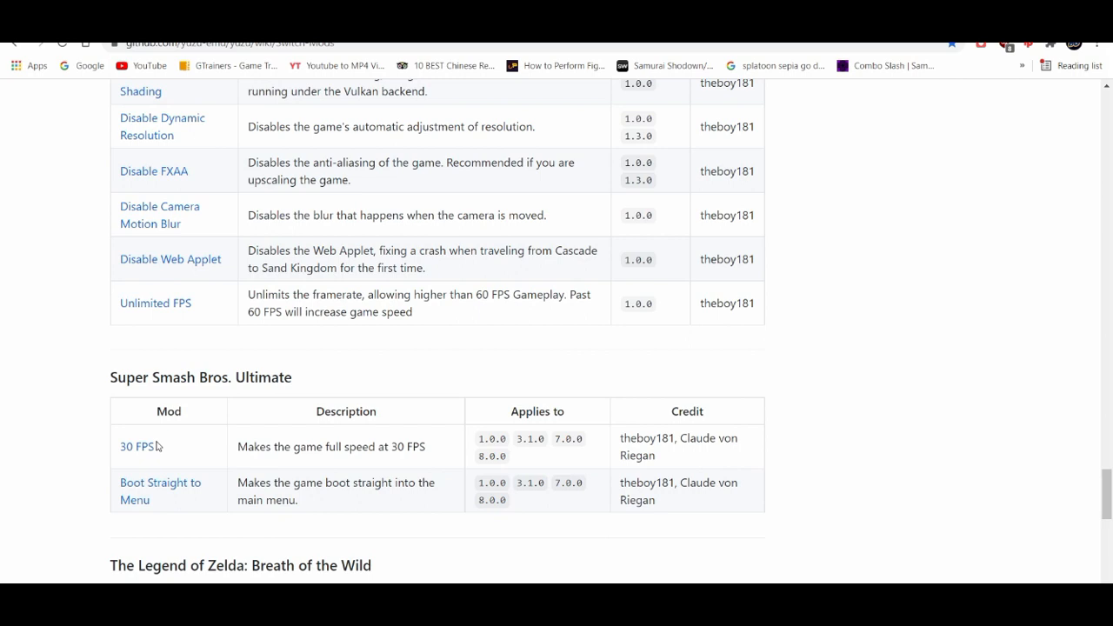
mouse_move(680, 296)
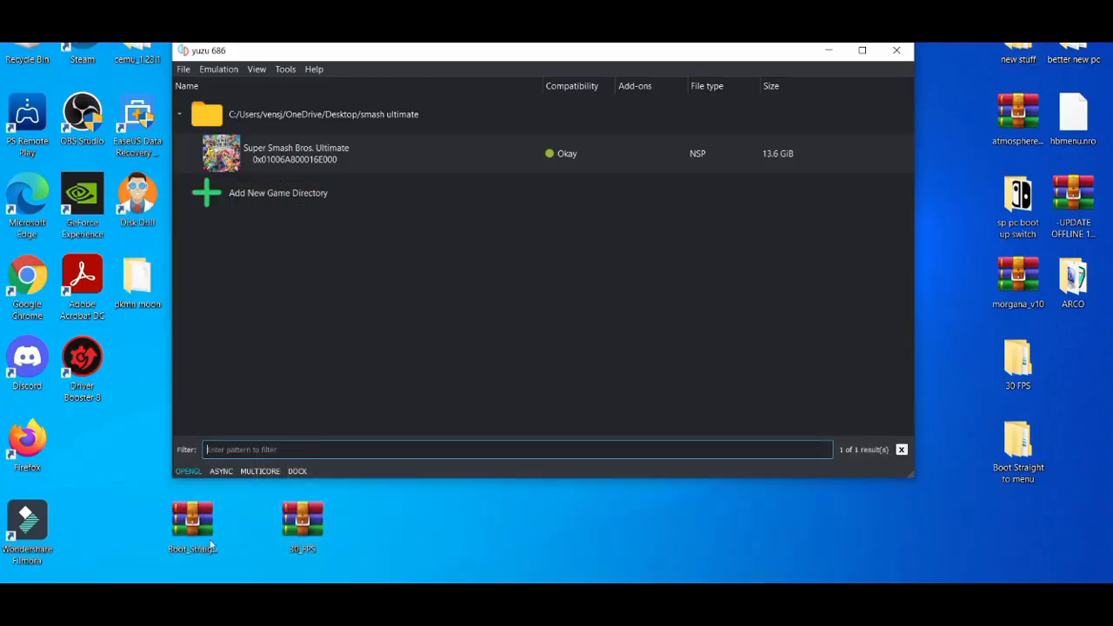
mouse_move(275, 536)
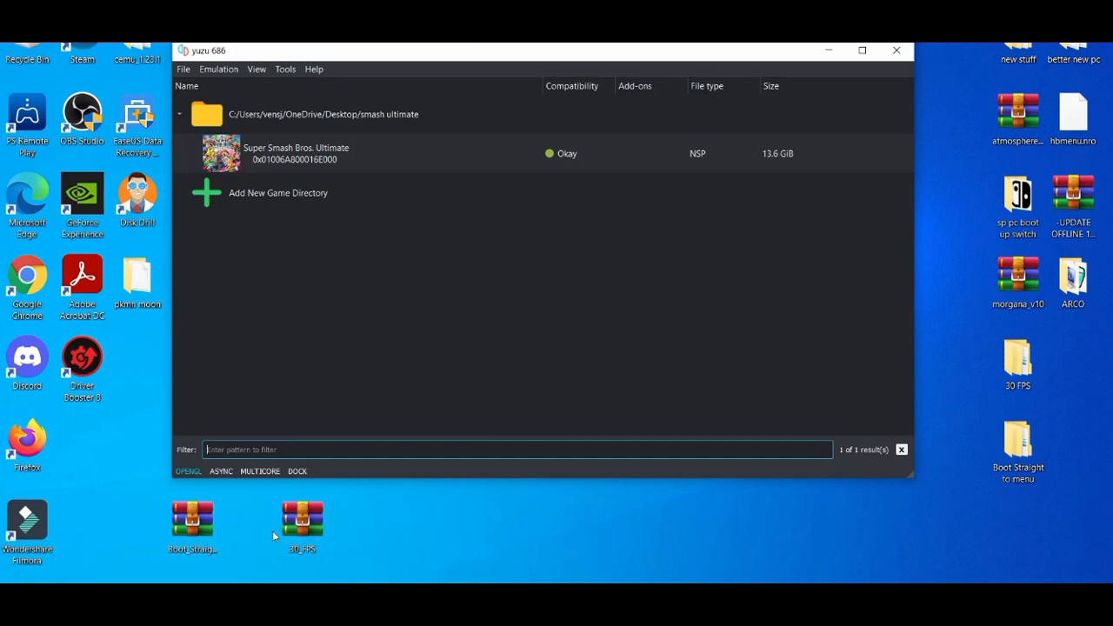
double_click(302, 518)
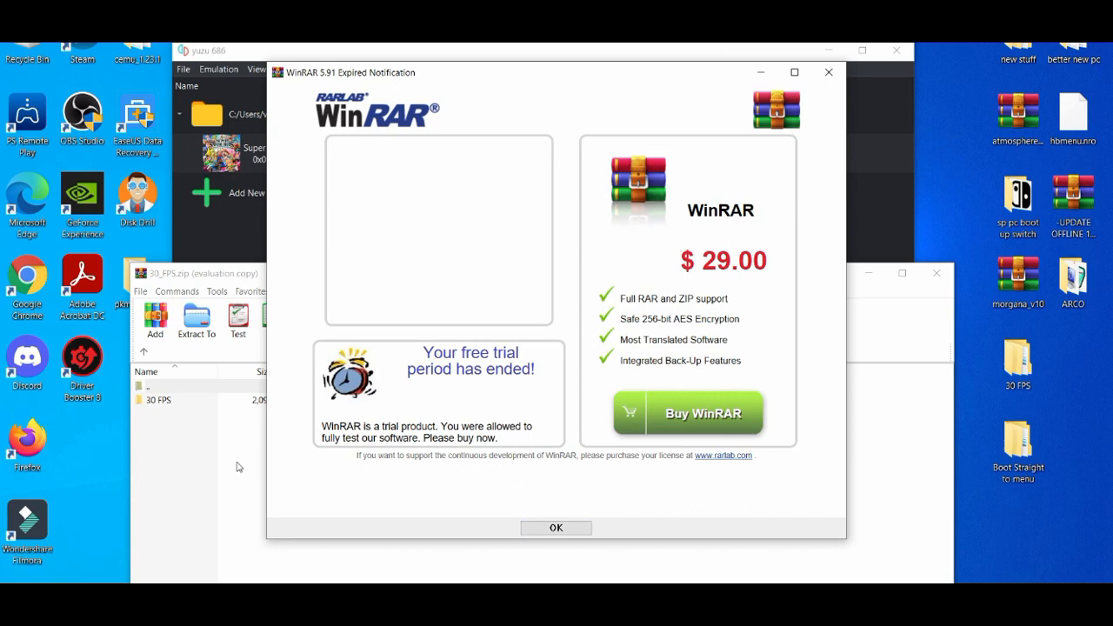
left_click(557, 529)
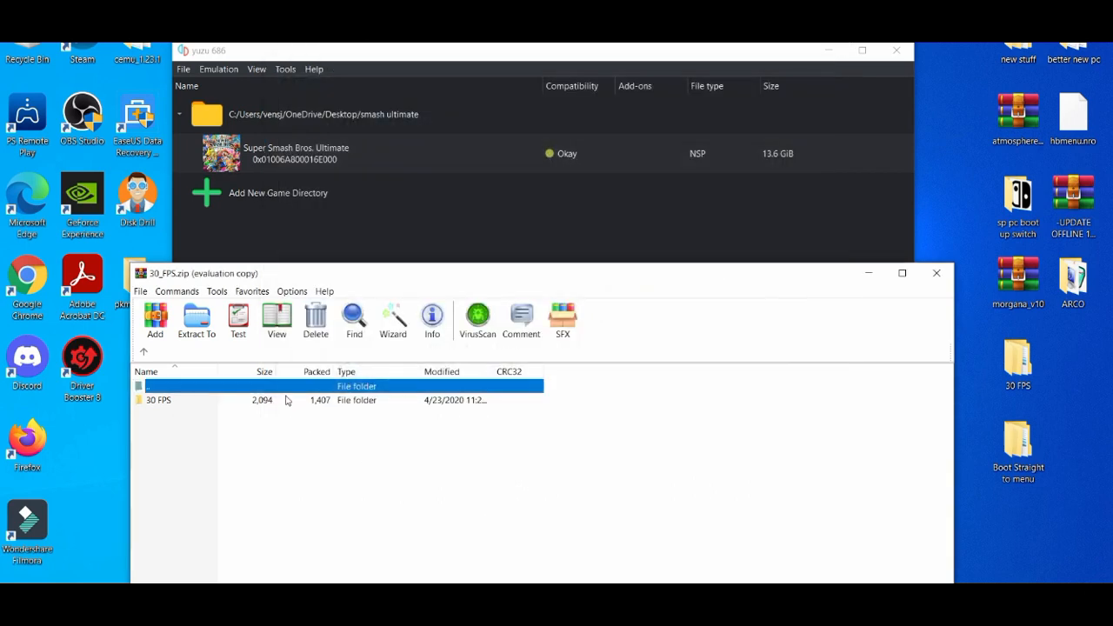
left_click(158, 399)
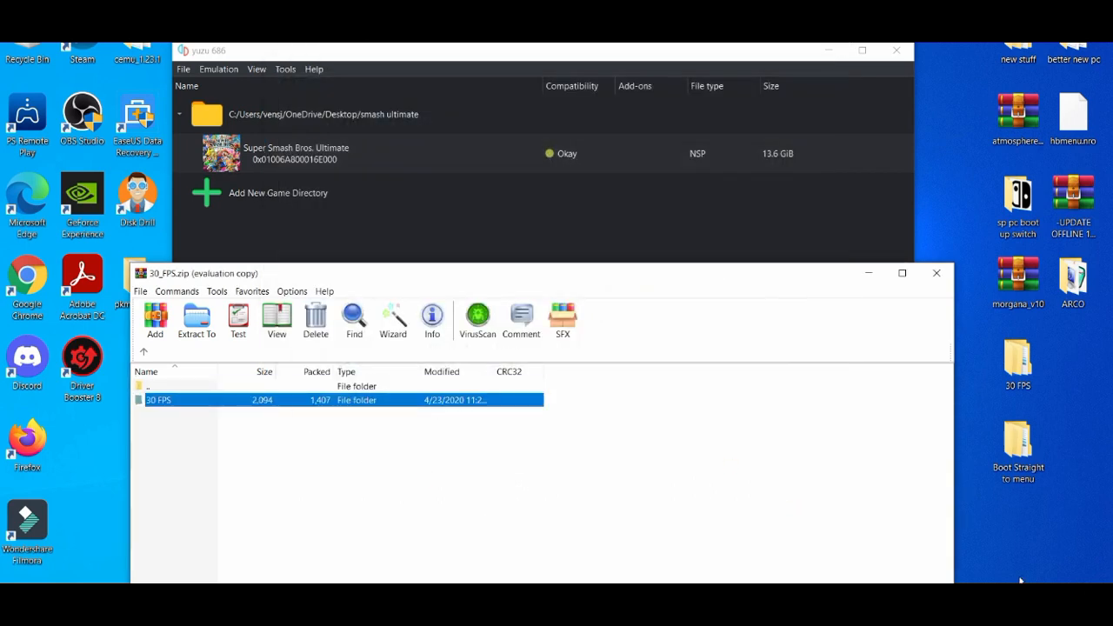
mouse_move(902, 292)
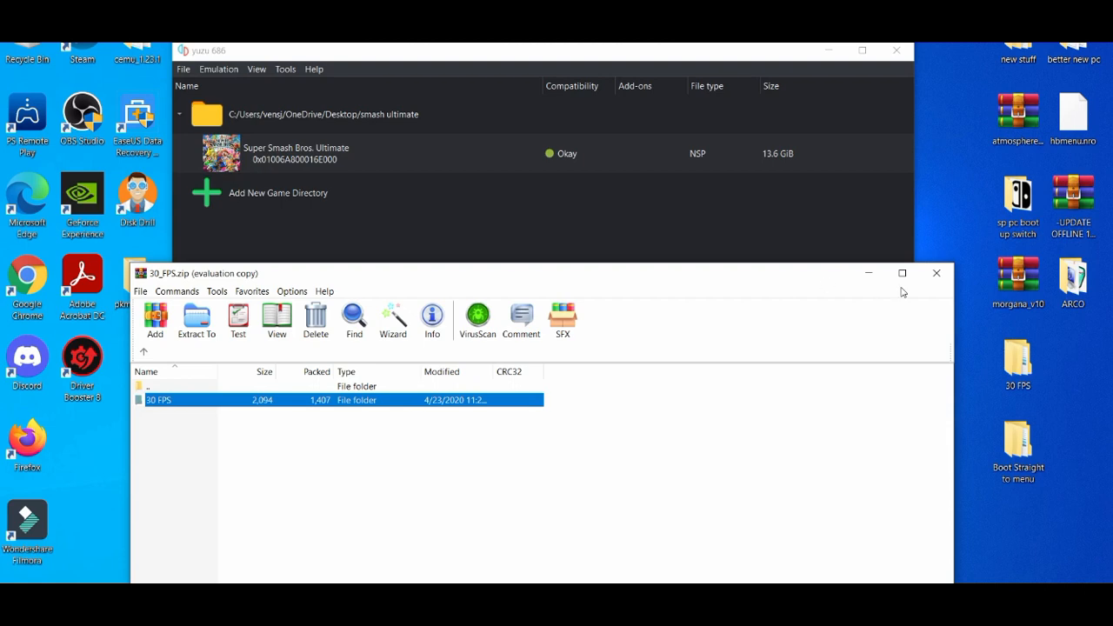
left_click(936, 273)
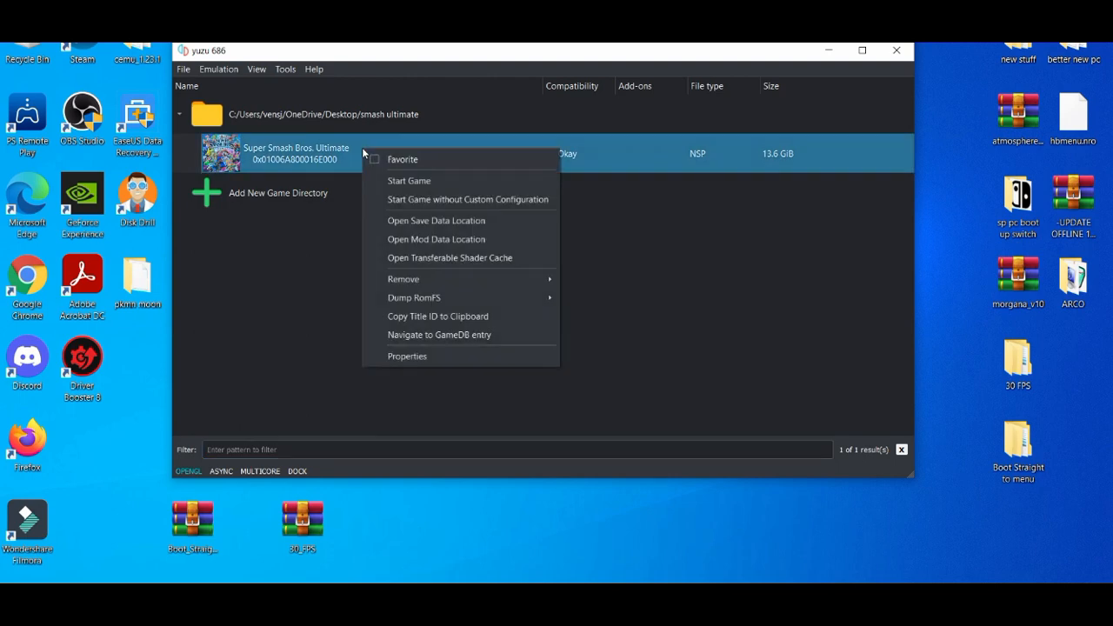
mouse_move(480, 238)
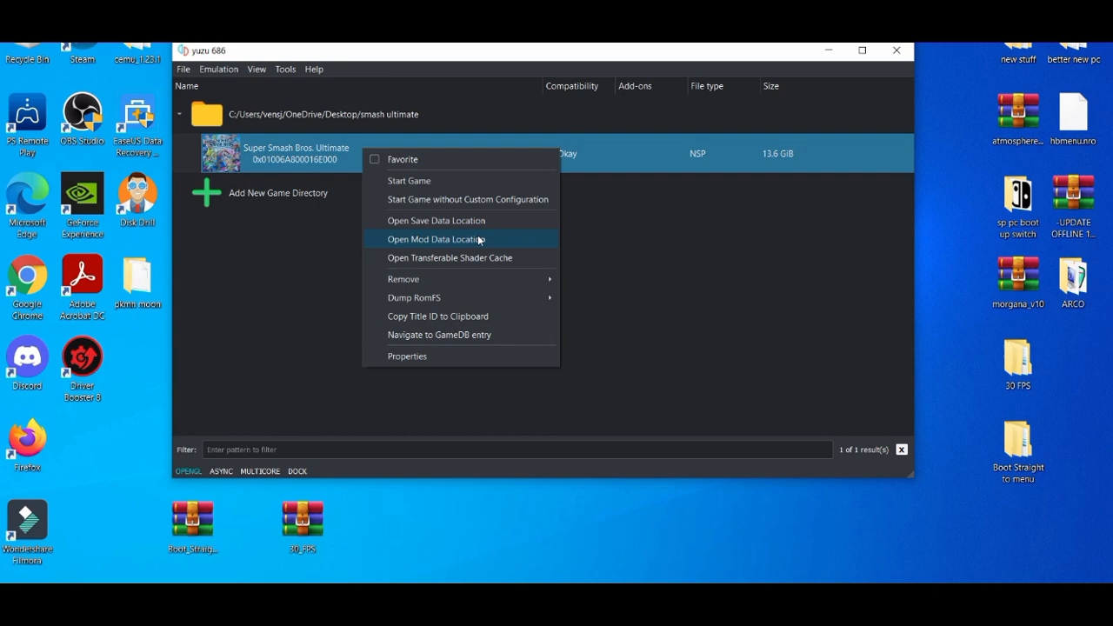
- Place the 30 FPS and Boot Straight to menu folders in the game's mod data location, then close Explorer
left_click(435, 240)
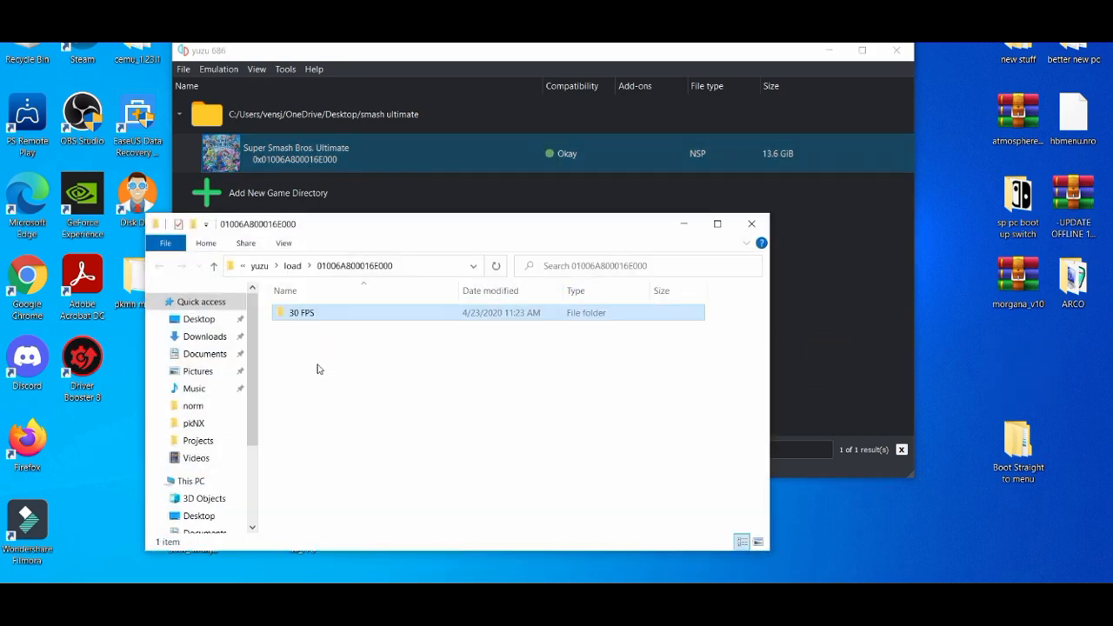
left_click(303, 313)
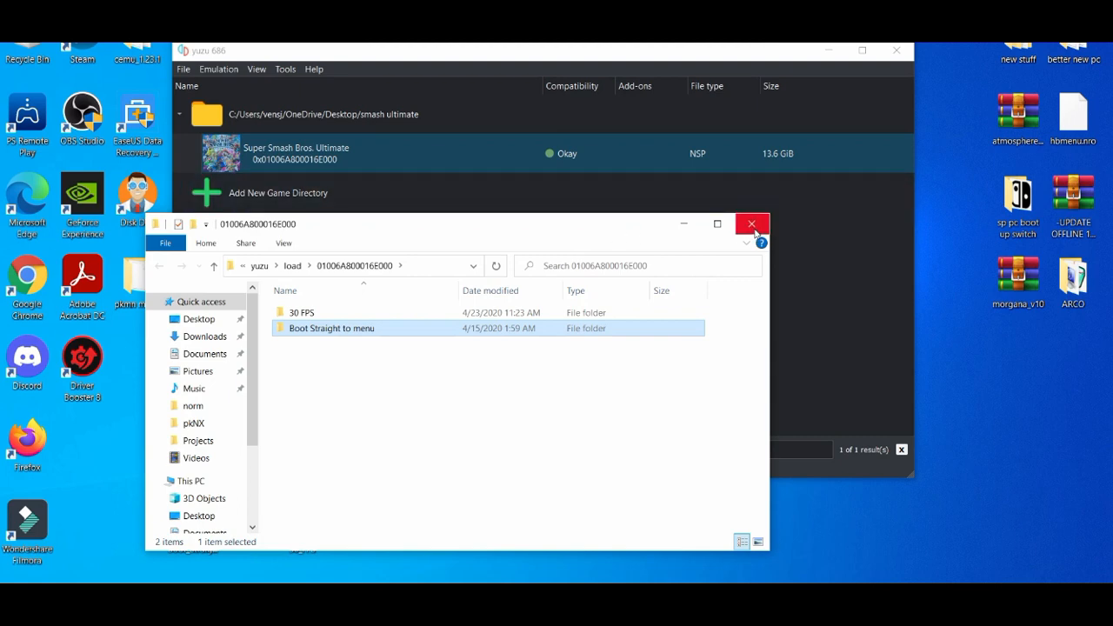
left_click(751, 223)
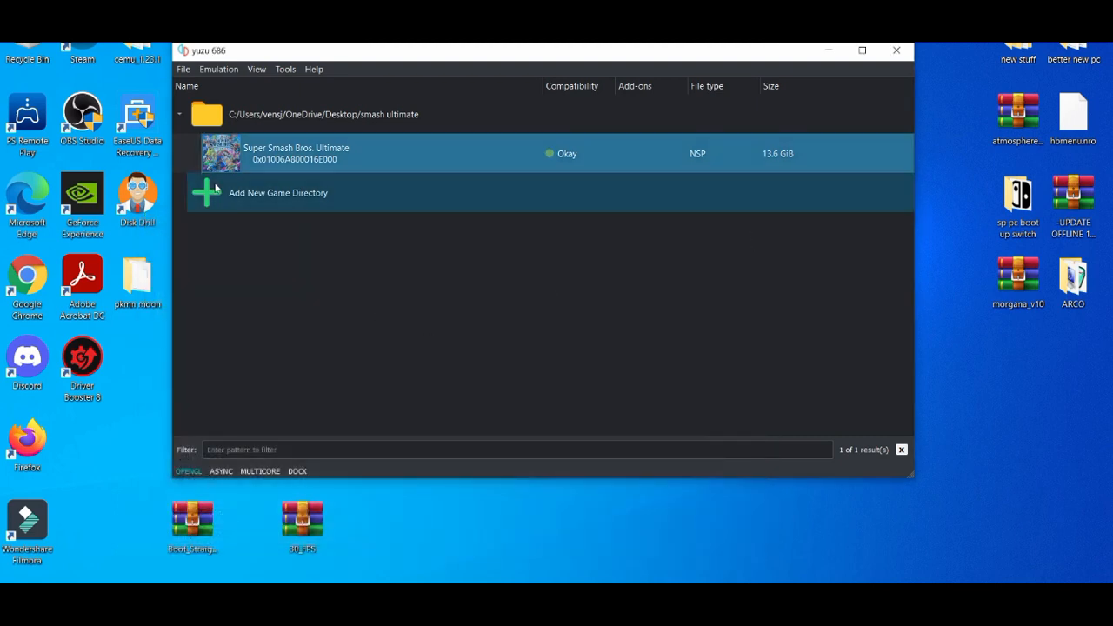
- In the game's Properties Add-Ons, tick both the 30 FPS and Boot Straight to menu patches and confirm
right_click(296, 153)
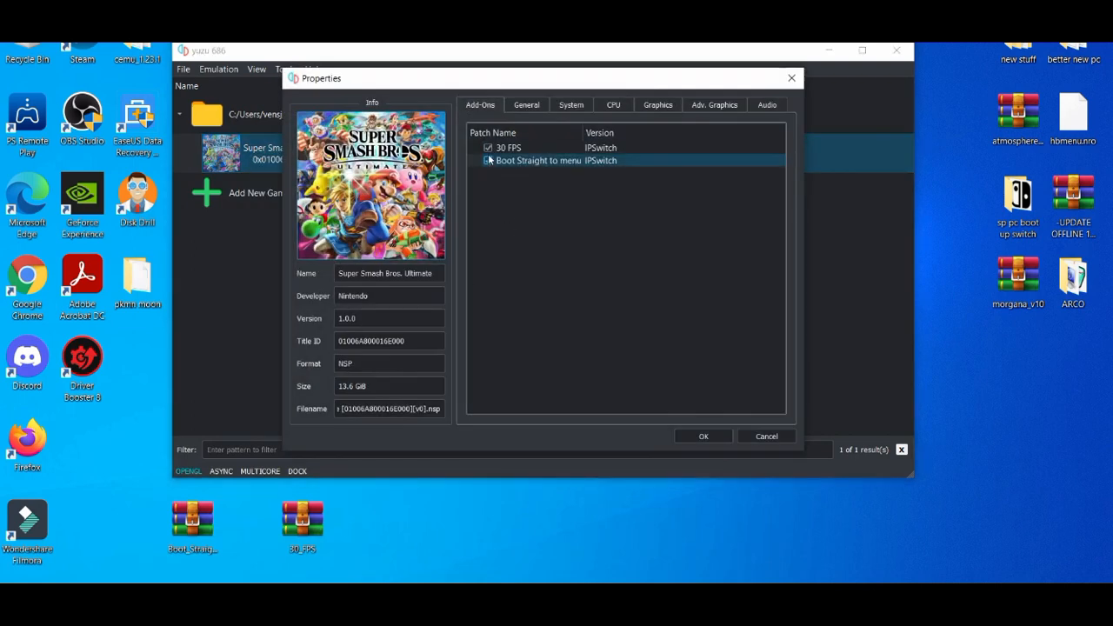
left_click(487, 160)
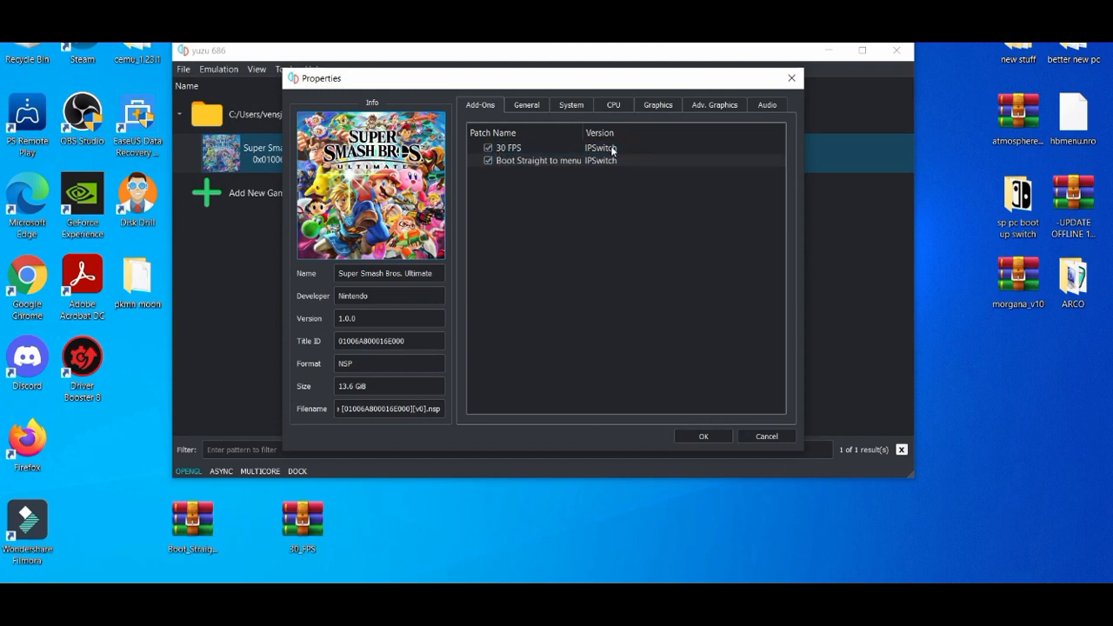
left_click(487, 146)
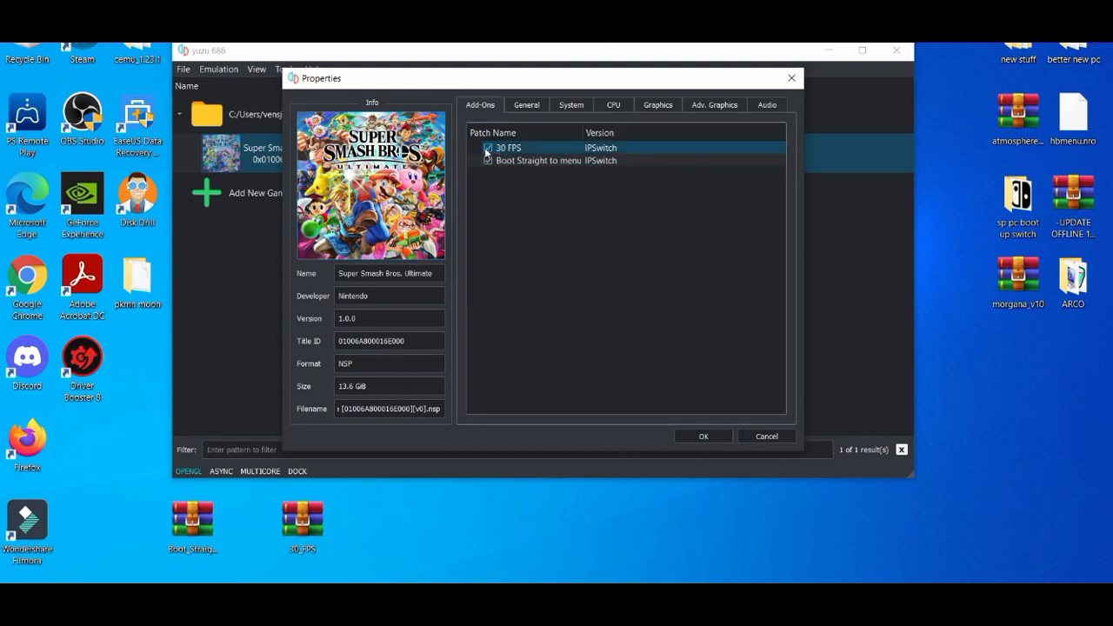
left_click(487, 160)
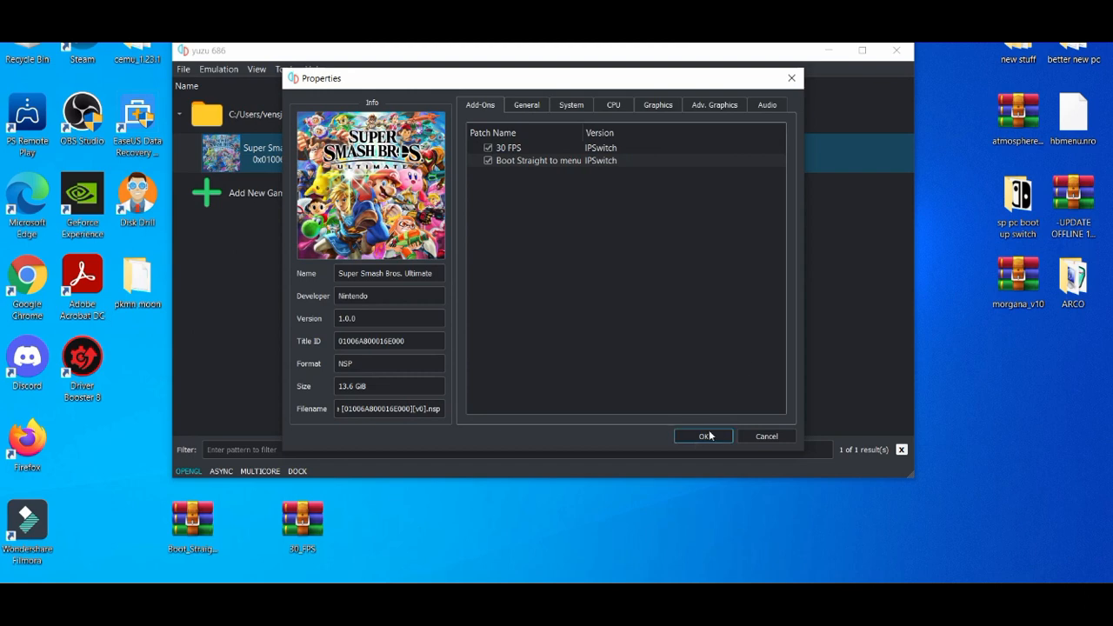
left_click(702, 435)
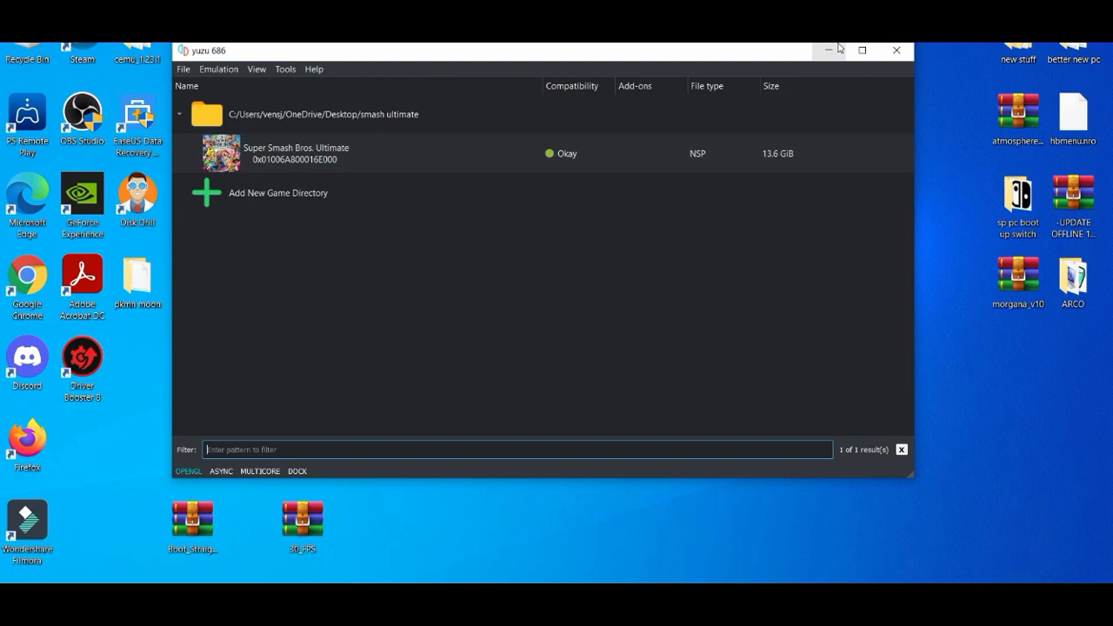
mouse_move(831, 48)
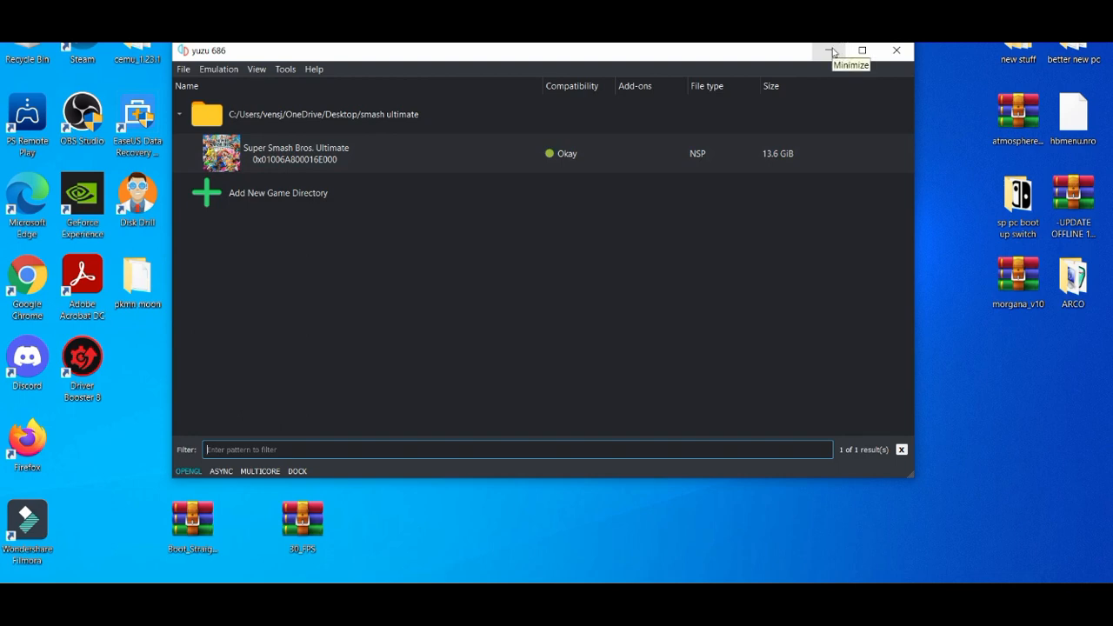
- Launch NVIDIA Control Panel from the desktop and set PhysX to the GeForce GTX 1050
left_click(831, 49)
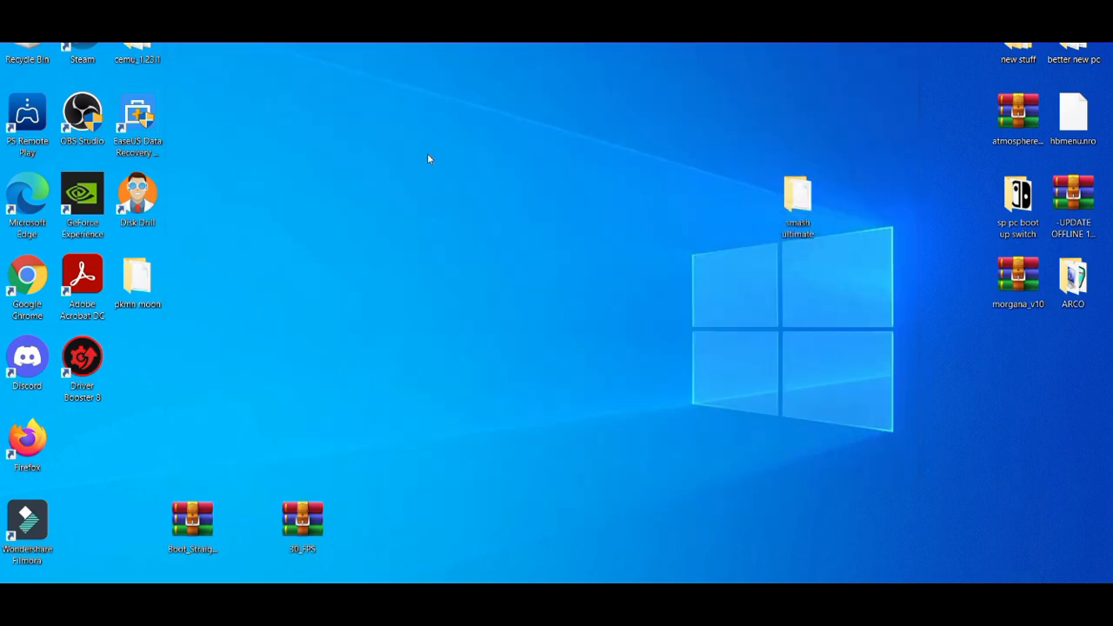
right_click(428, 160)
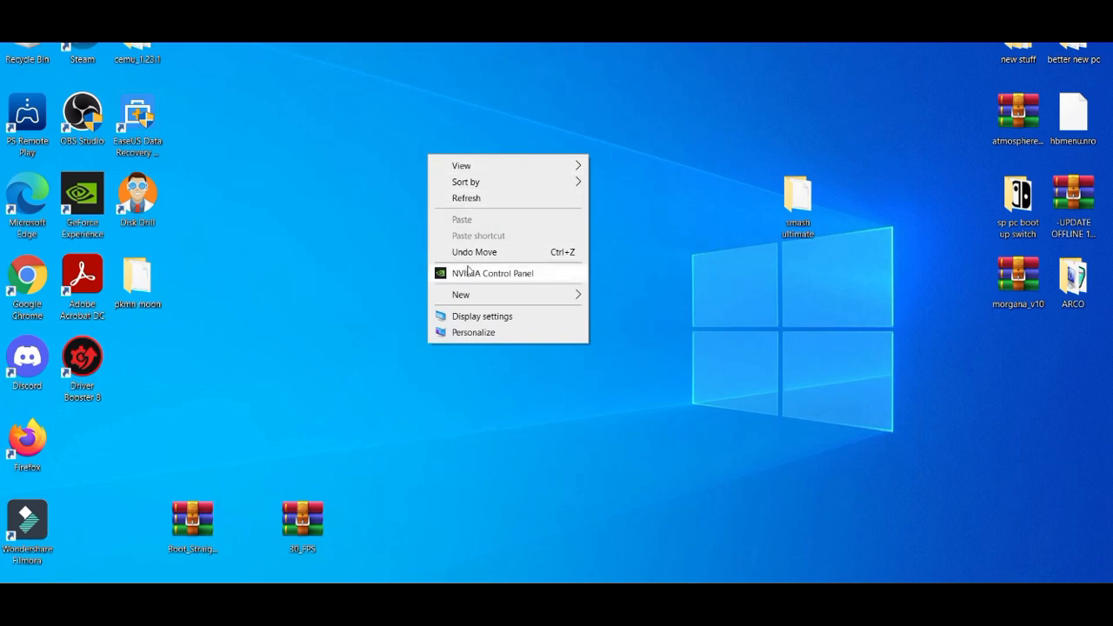
left_click(467, 271)
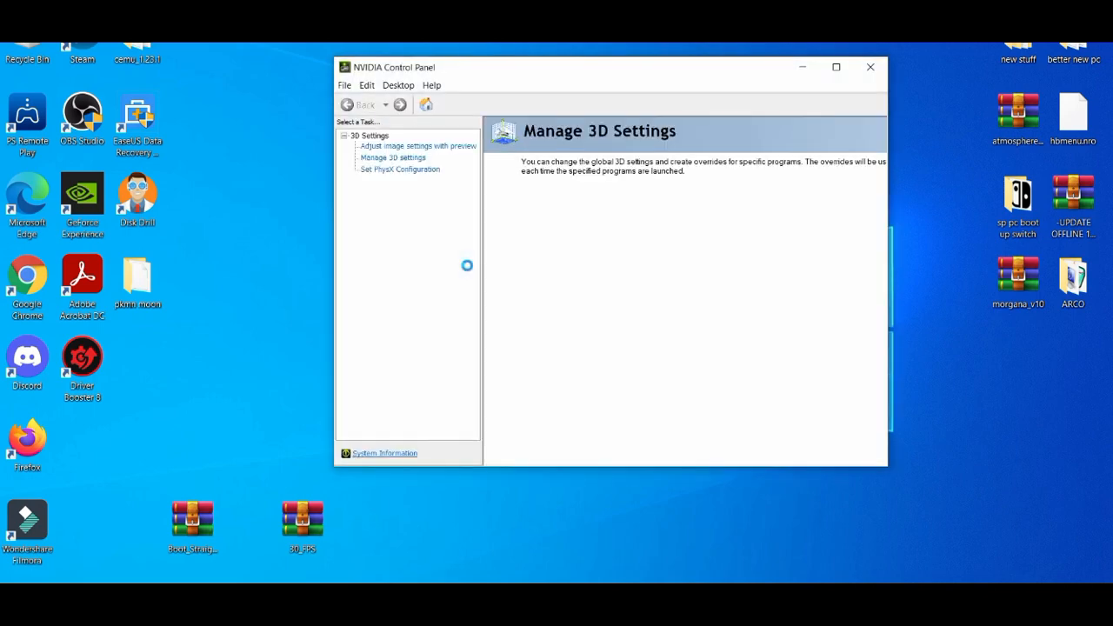
left_click(393, 157)
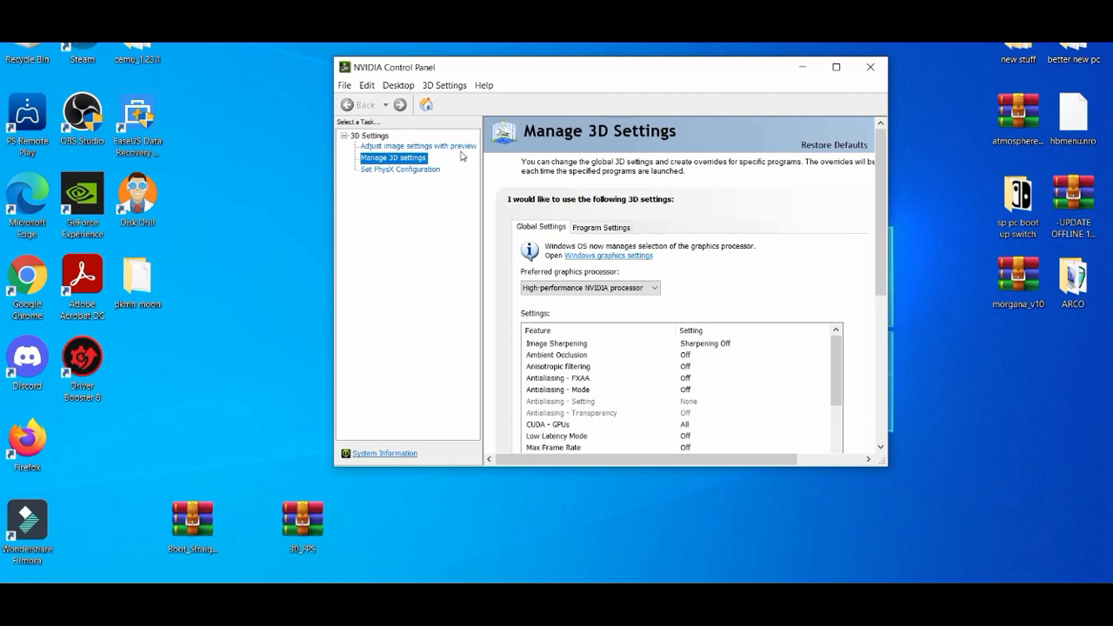
left_click(400, 168)
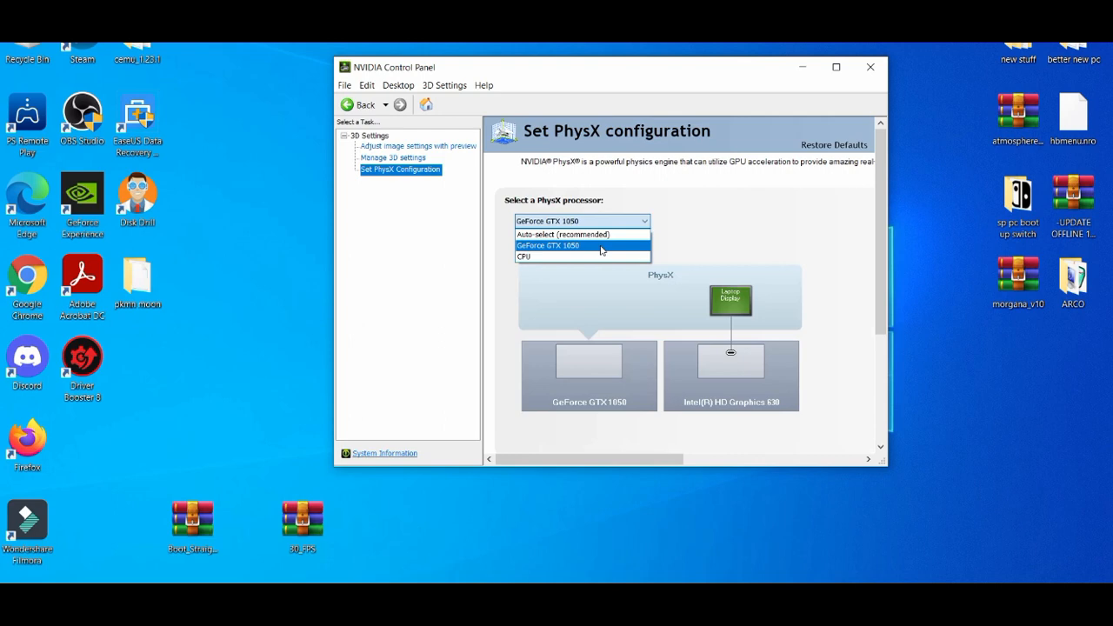
left_click(548, 245)
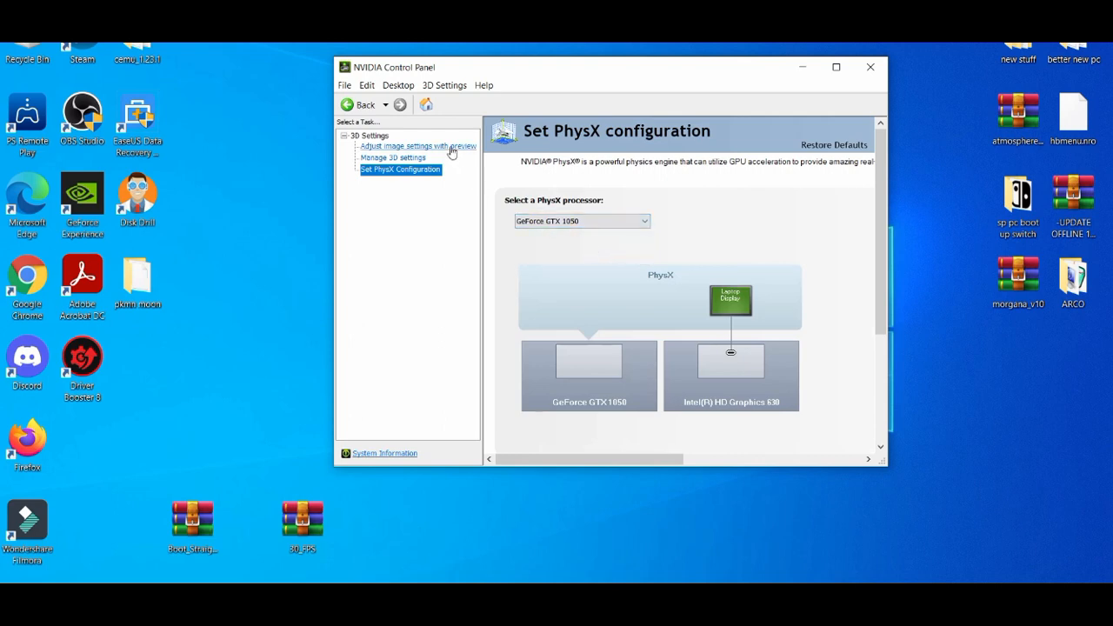
- Set image settings to 'Use my preference emphasizing' Performance and apply
left_click(417, 146)
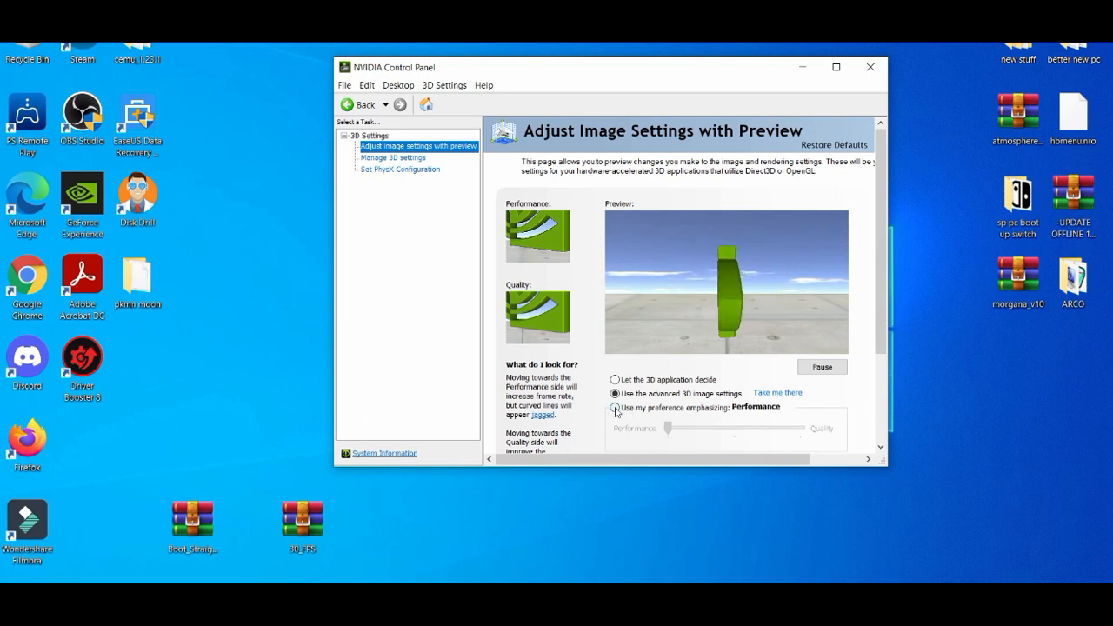
left_click(616, 408)
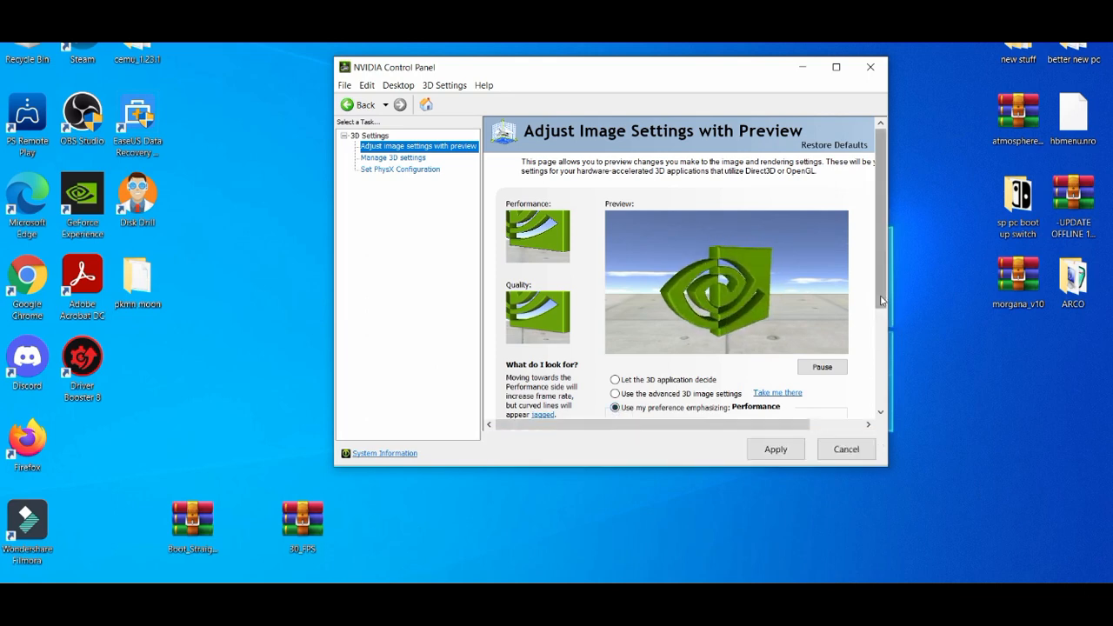
scroll("down", 3)
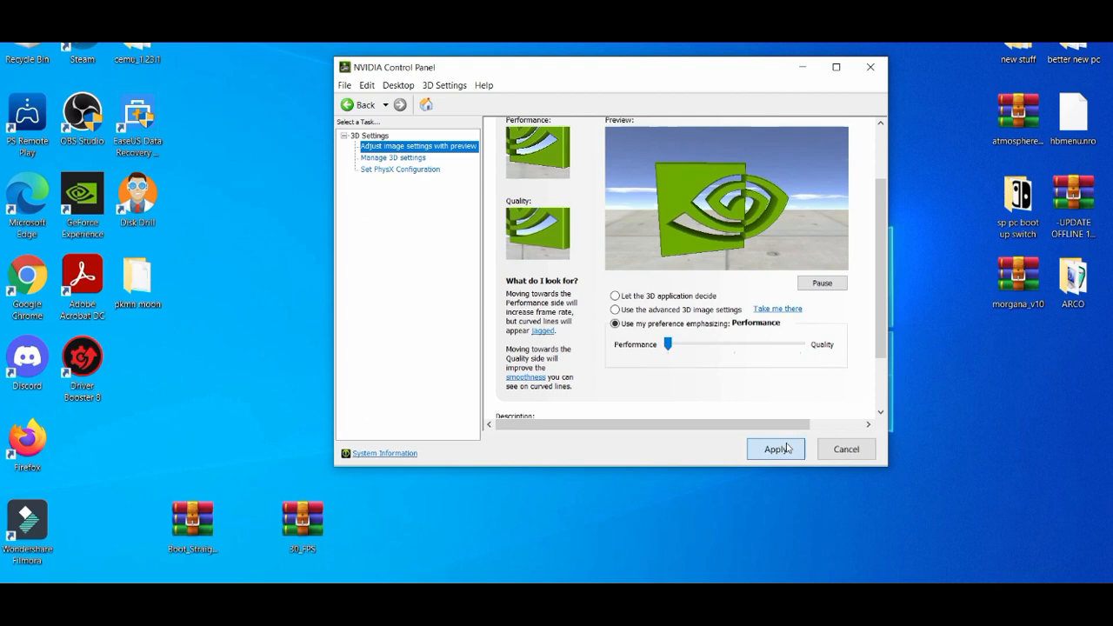
left_click(775, 448)
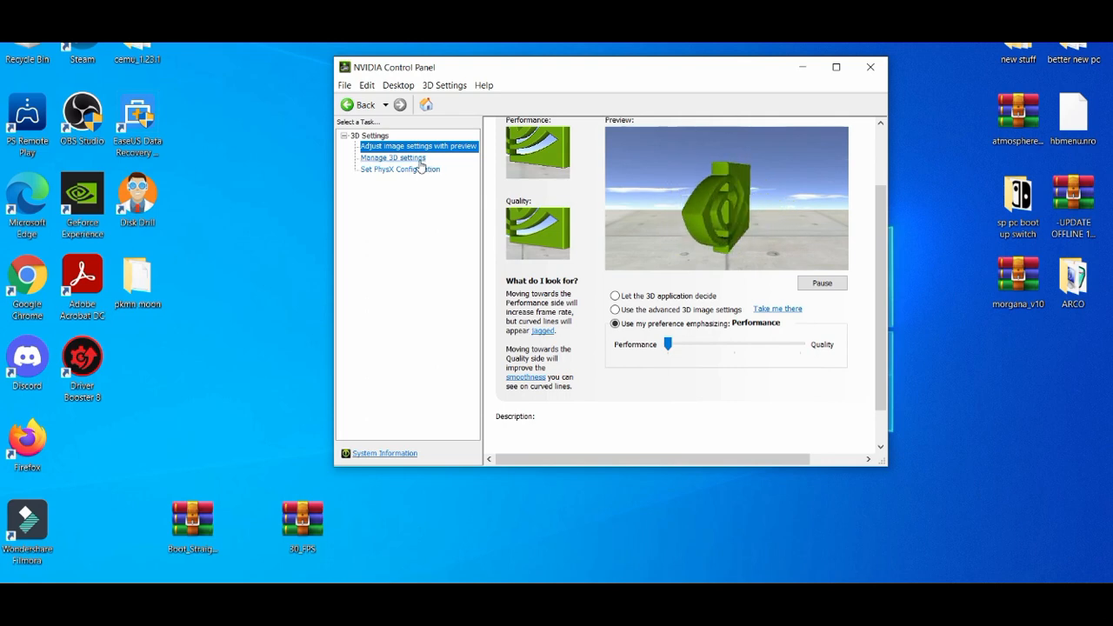
- Set the global Preferred graphics processor to High-performance NVIDIA processor
left_click(392, 157)
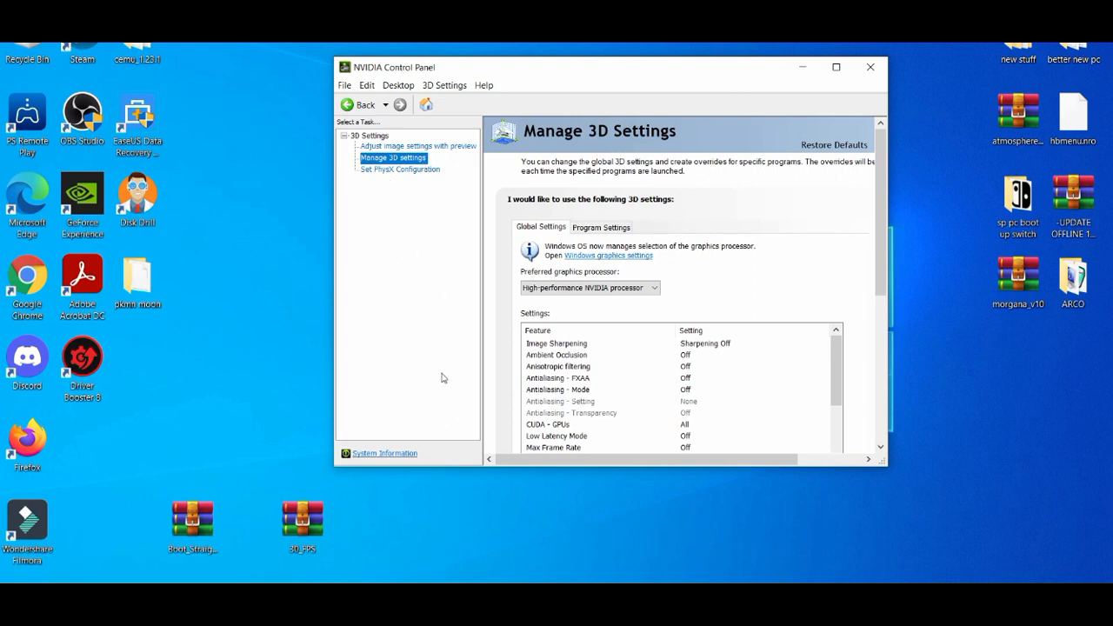
mouse_move(402, 301)
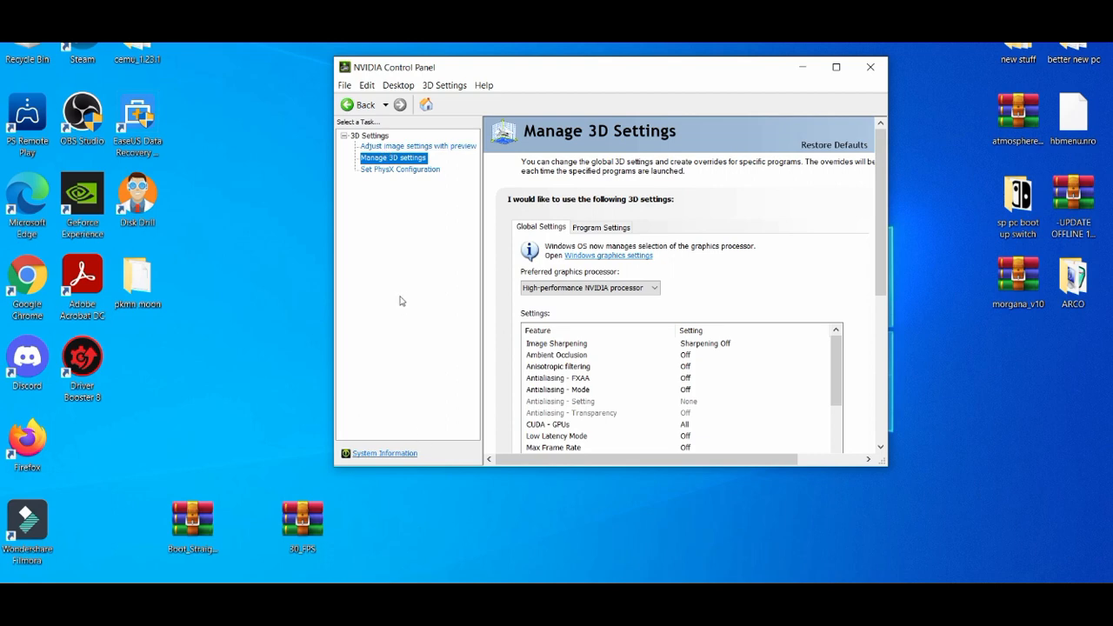
mouse_move(459, 329)
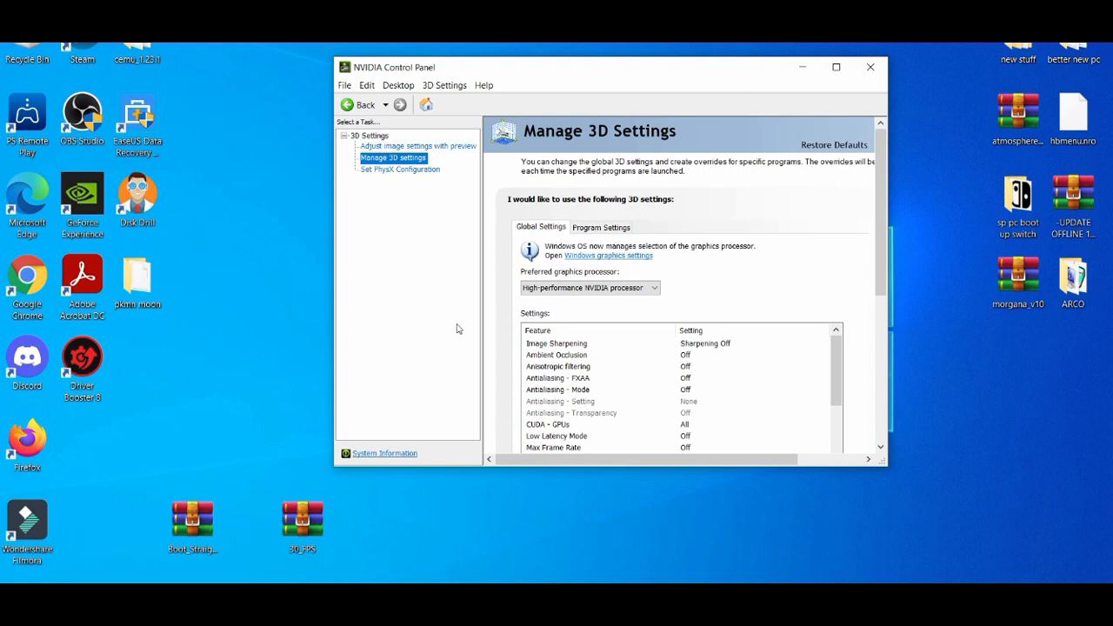
mouse_move(478, 141)
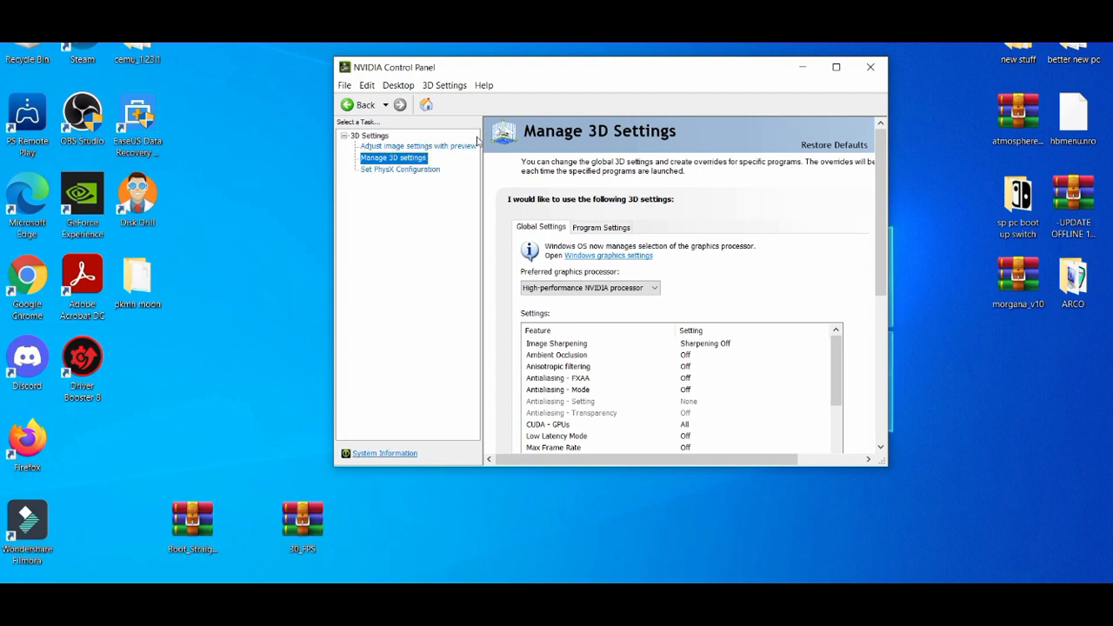
mouse_move(426, 381)
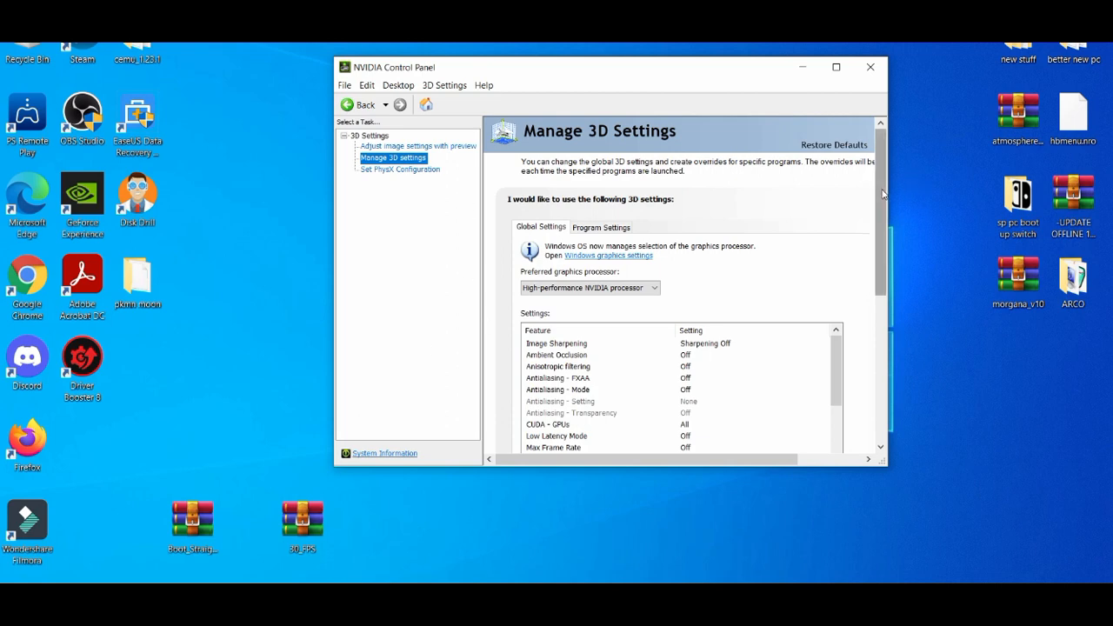
scroll("down", 3)
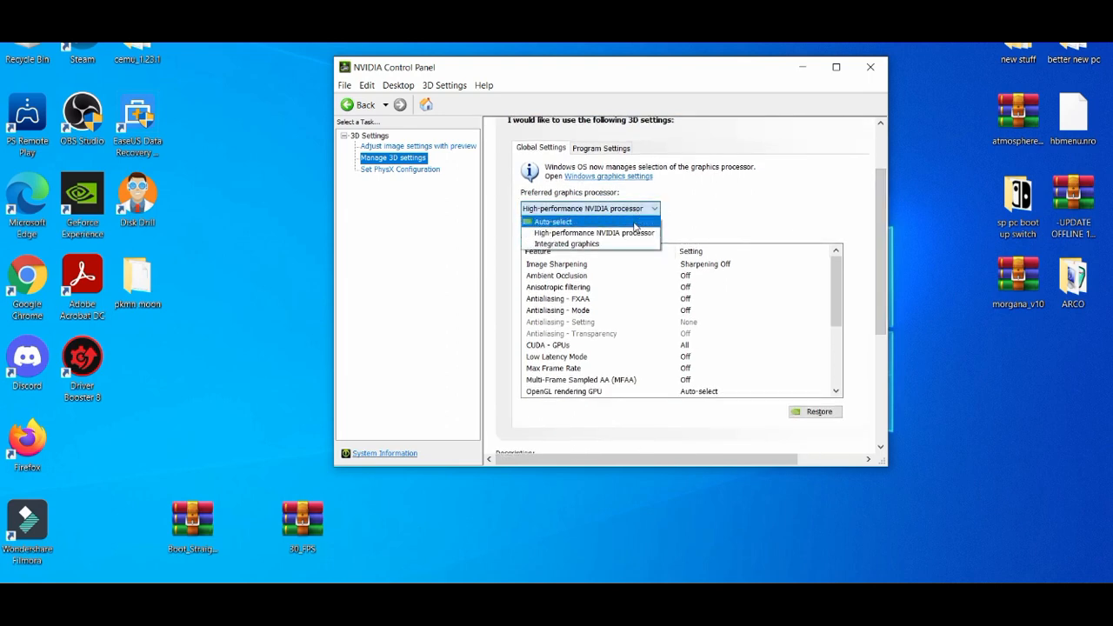
mouse_move(627, 233)
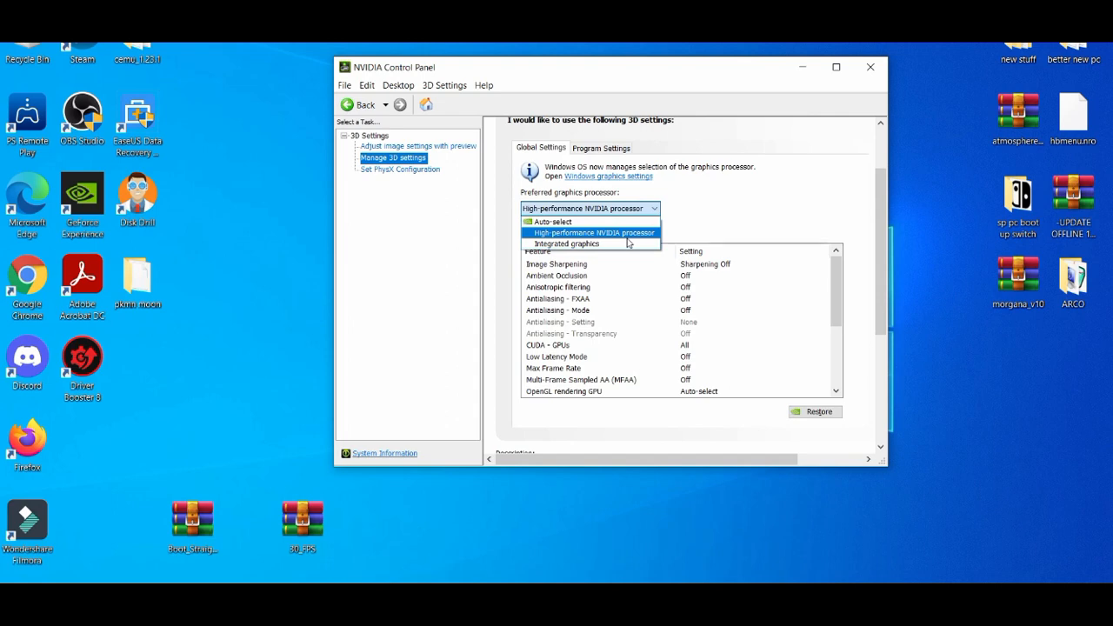
mouse_move(599, 239)
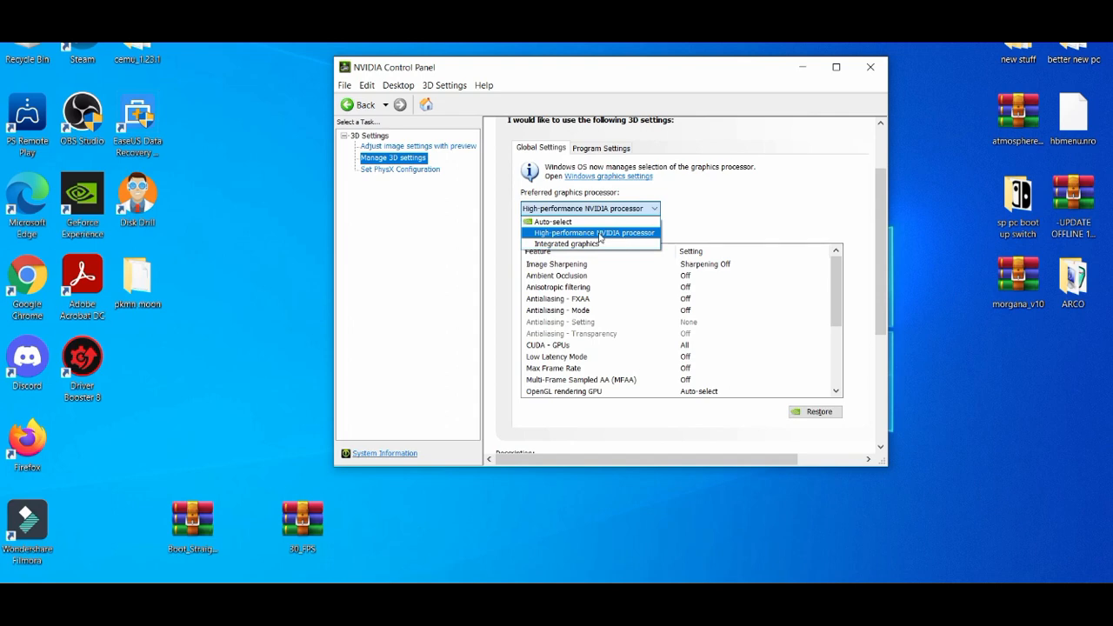
left_click(594, 233)
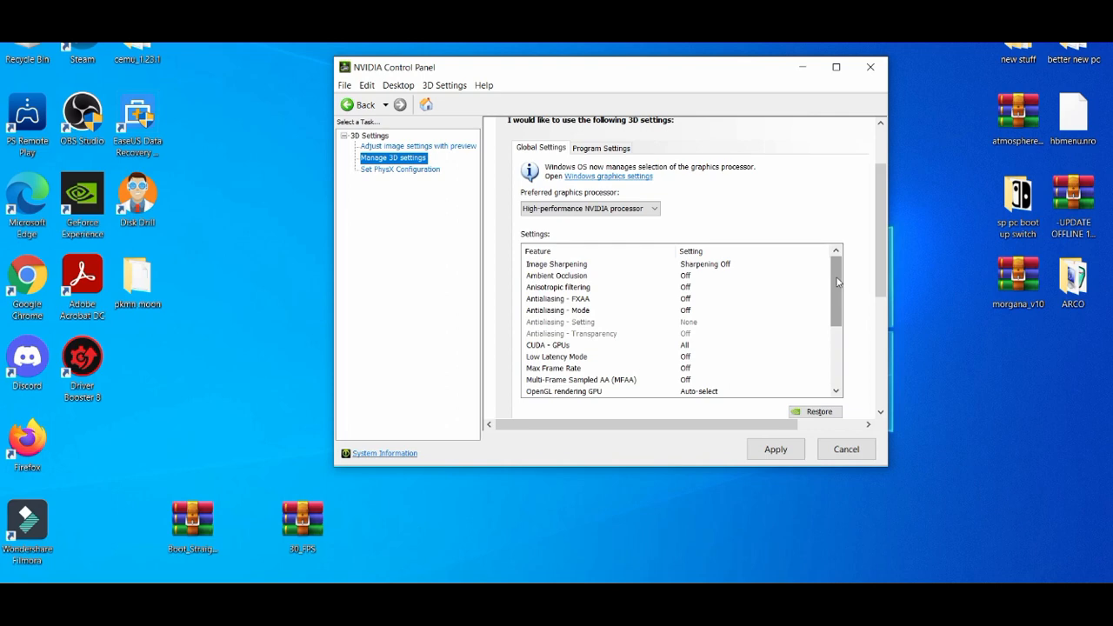
scroll("down", 3)
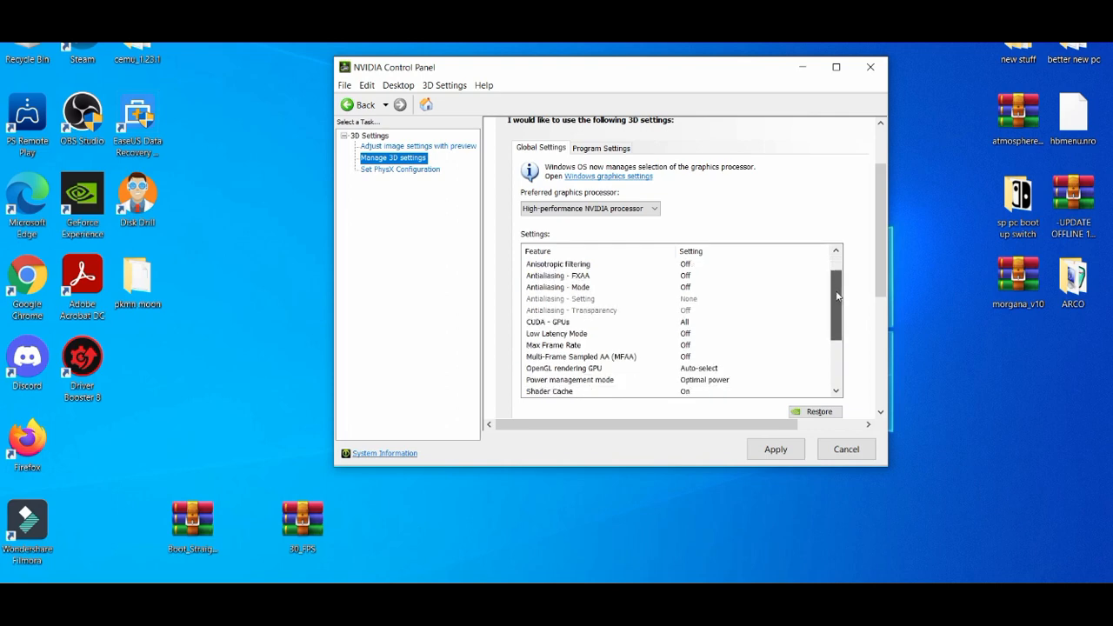
scroll("down", 3)
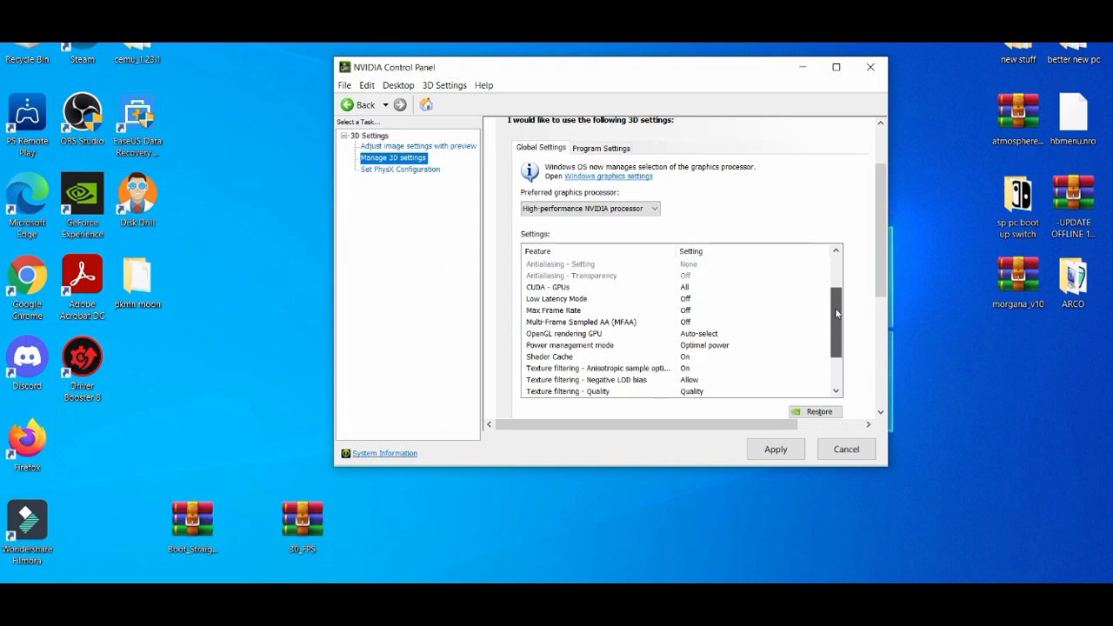
scroll("down", 3)
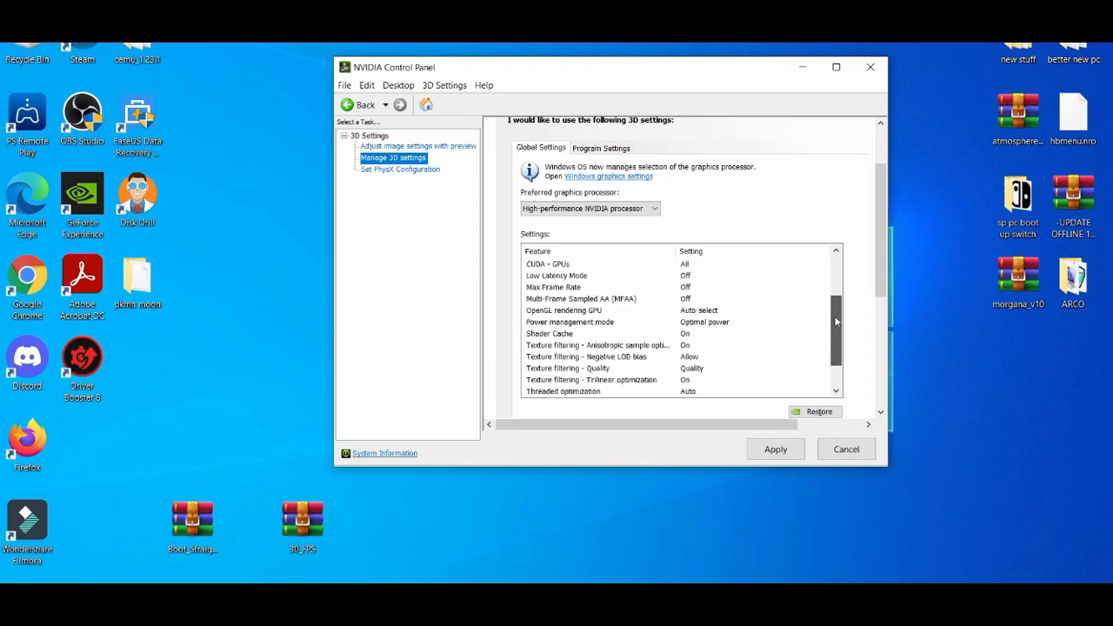
scroll("down", 3)
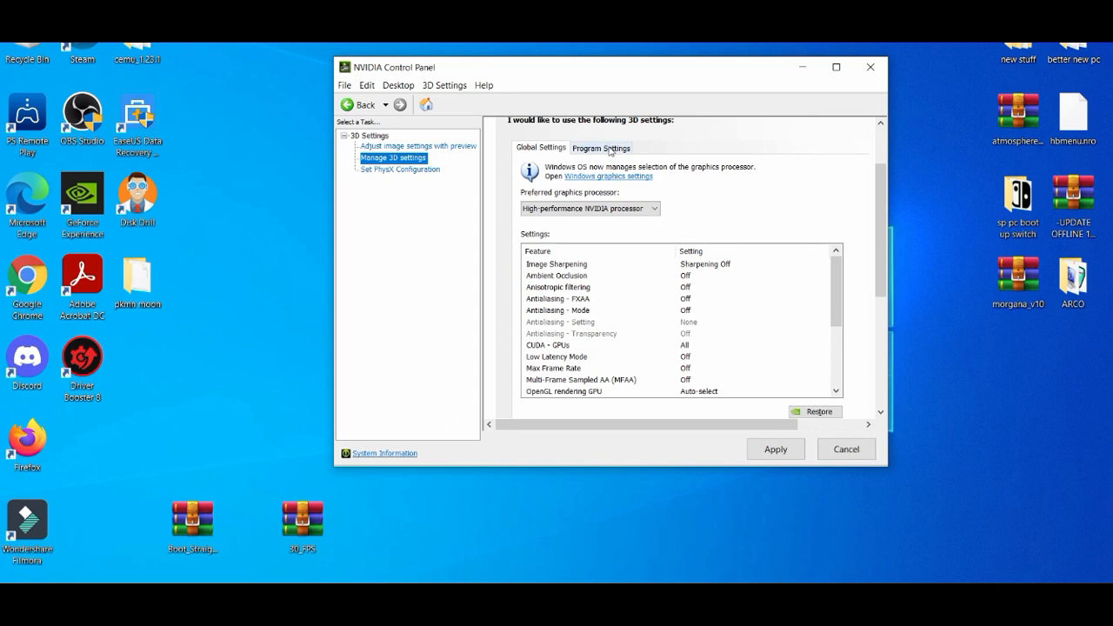
- On Program Settings, choose High-performance NVIDIA processor as the per-program preference
left_click(600, 146)
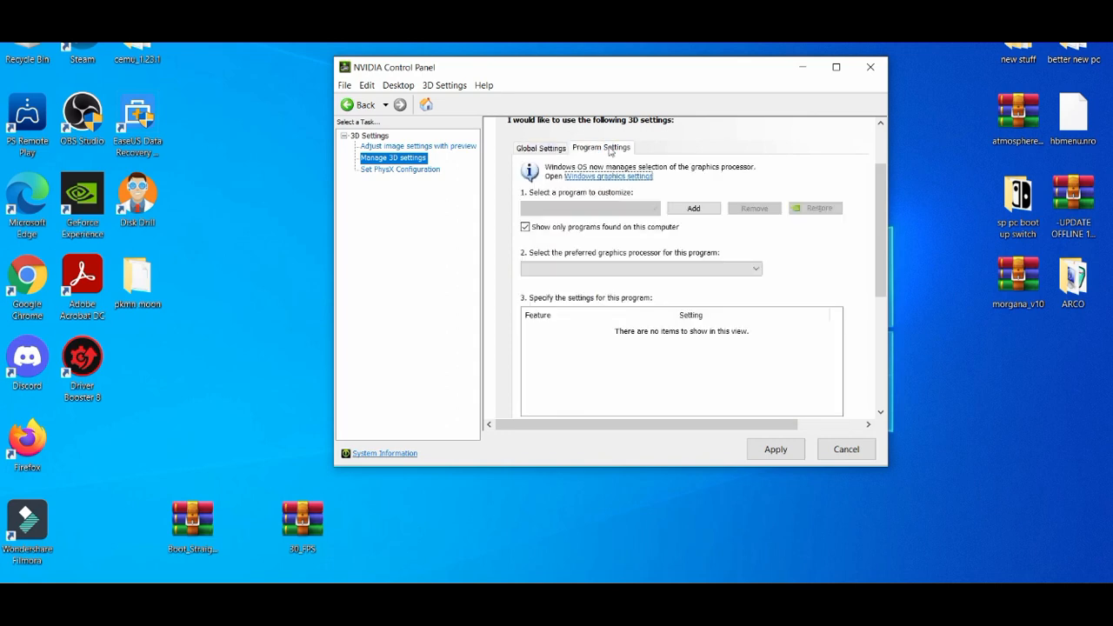
left_click(692, 208)
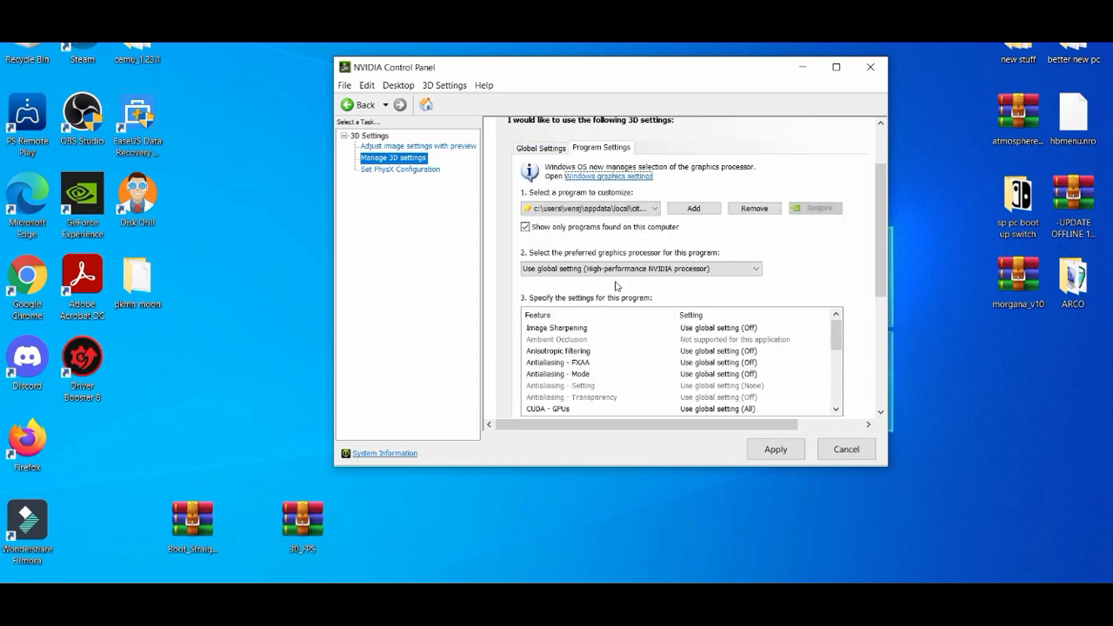
left_click(640, 268)
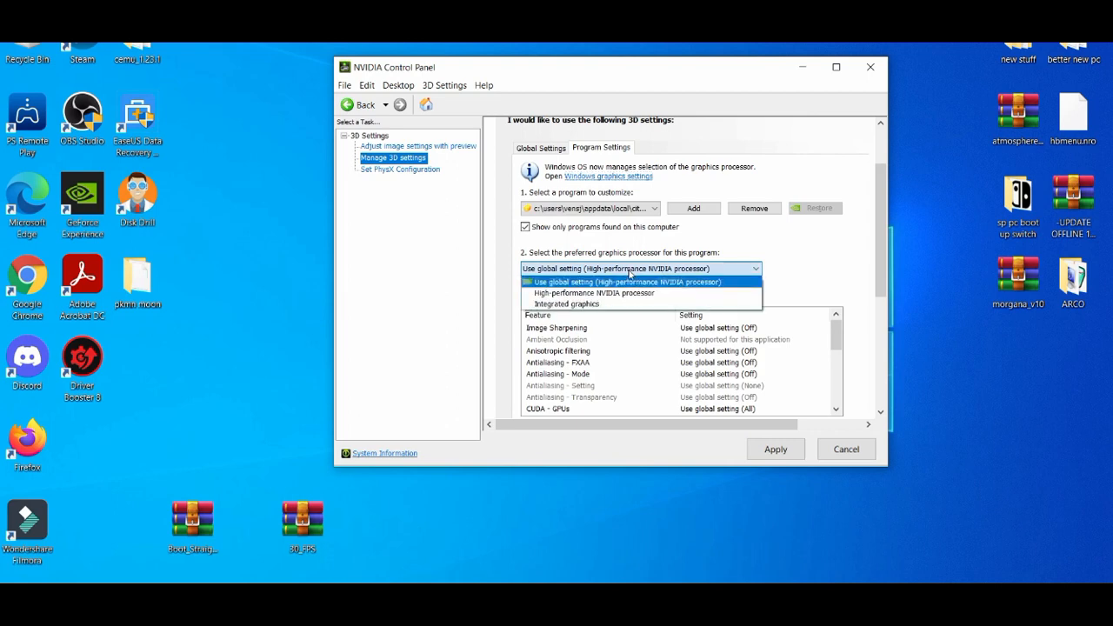
left_click(595, 292)
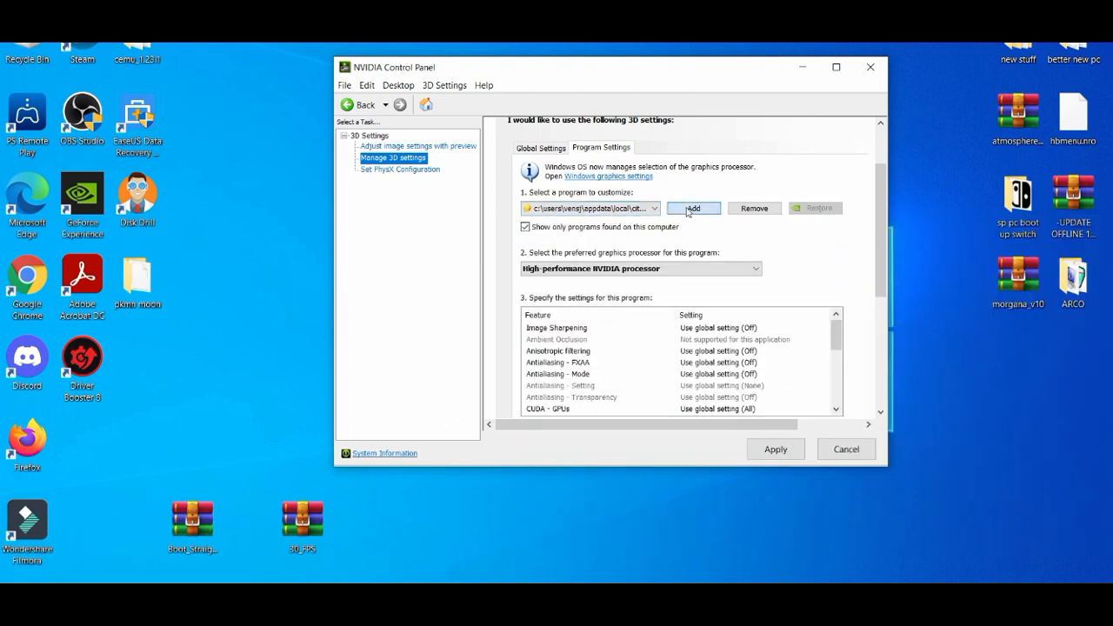
- Add yuzu to the customised programs list
left_click(692, 208)
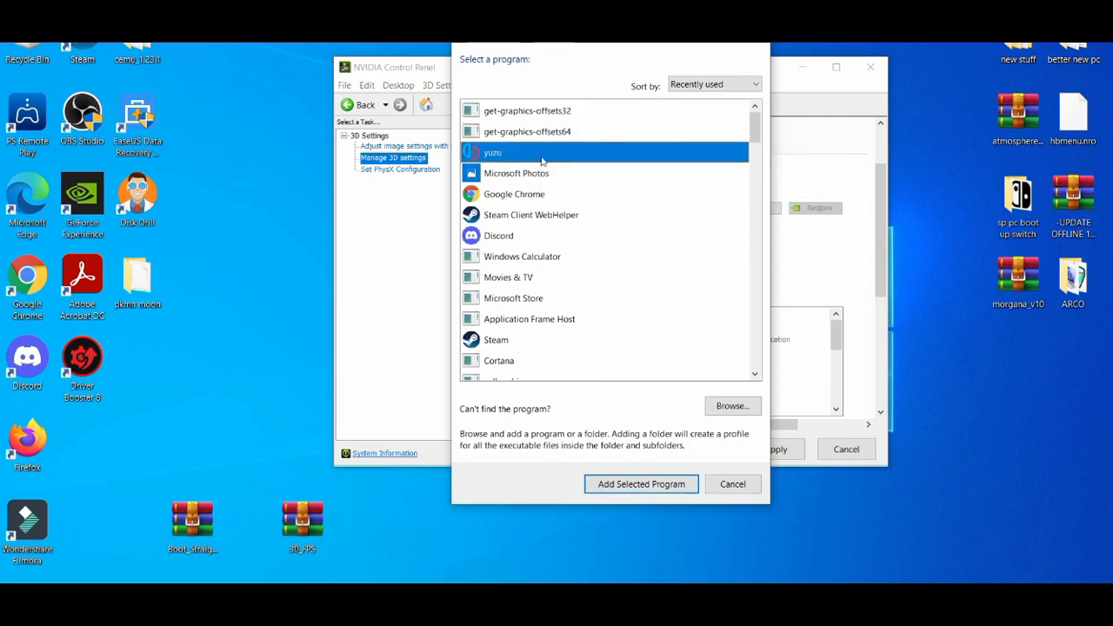
left_click(639, 484)
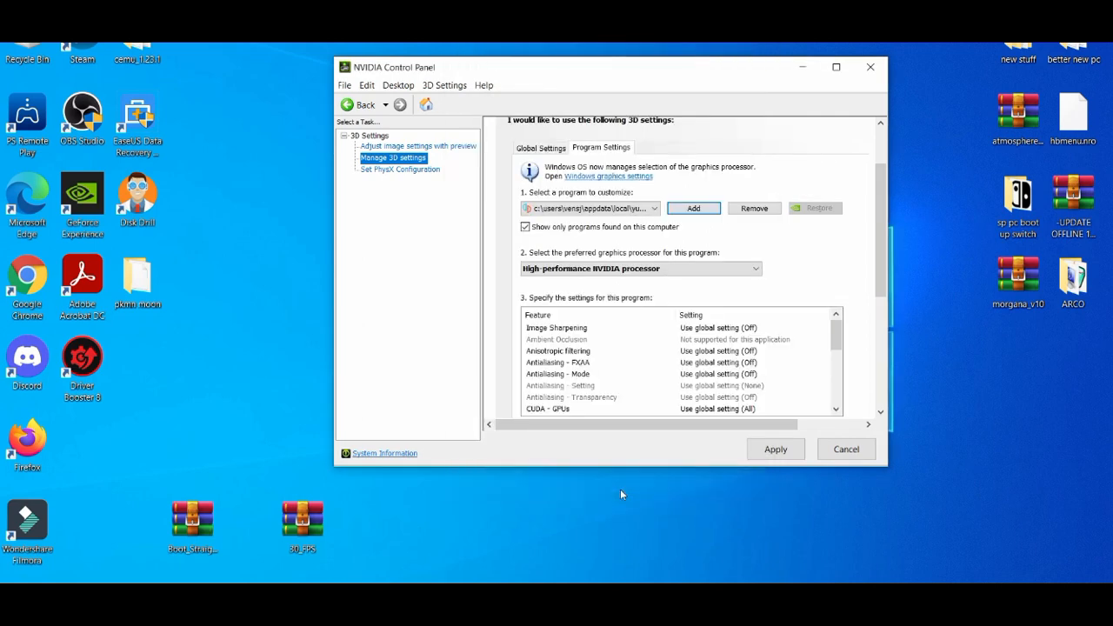
mouse_move(786, 396)
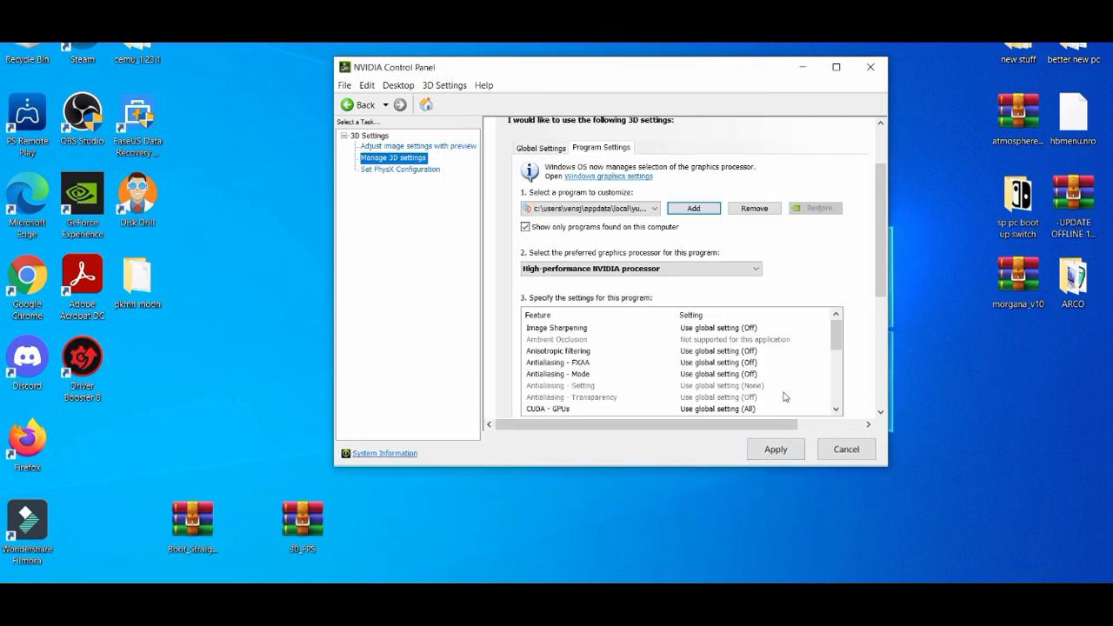
scroll("down", 3)
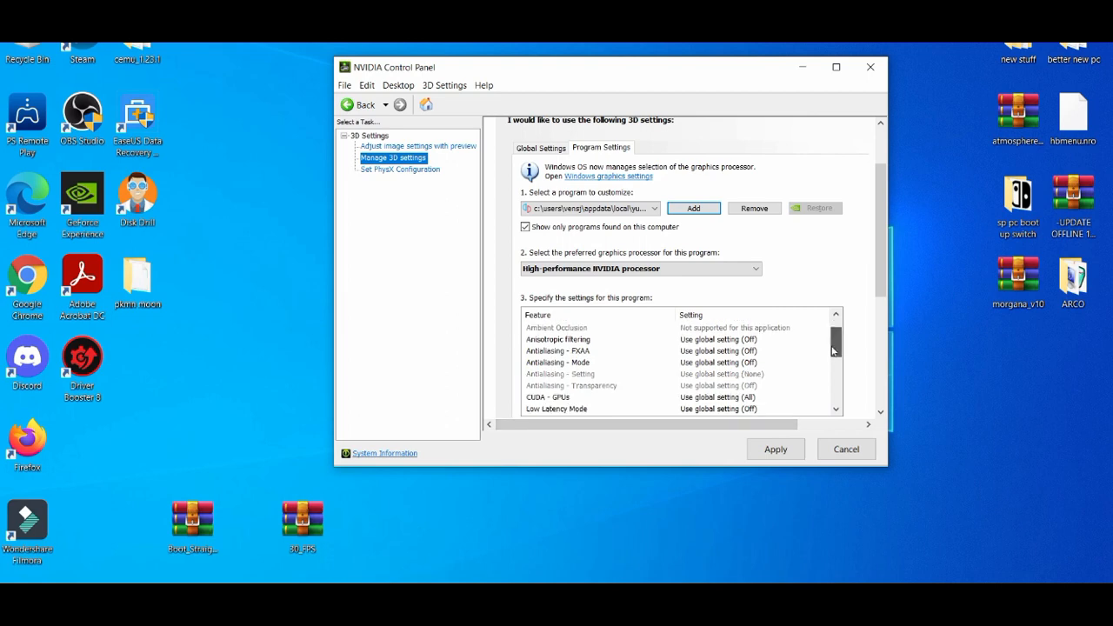
scroll("down", 3)
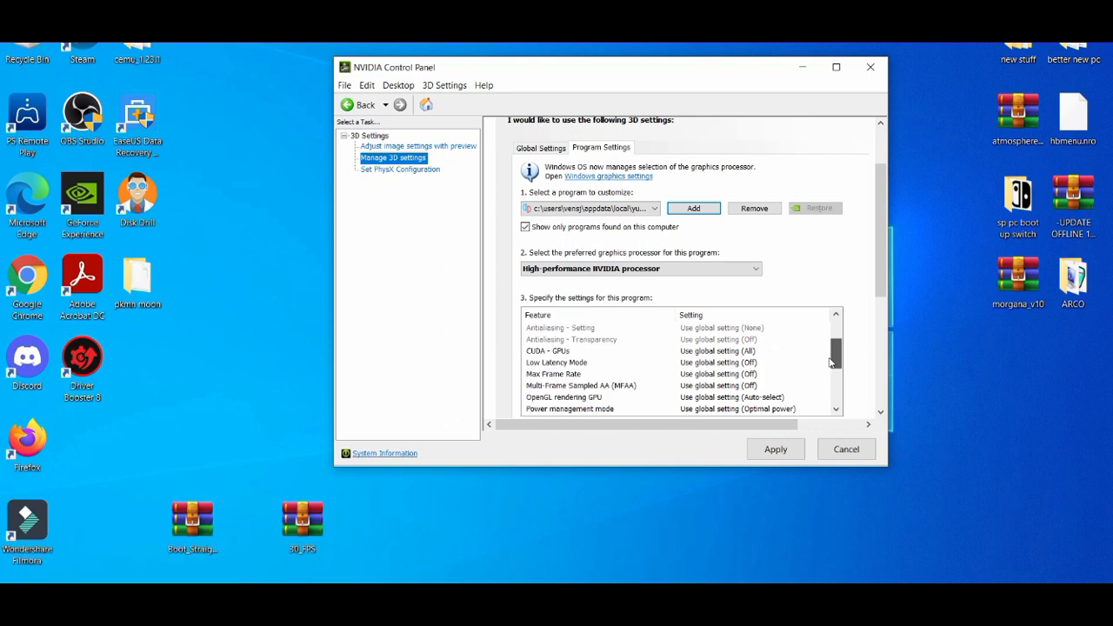
scroll("down", 3)
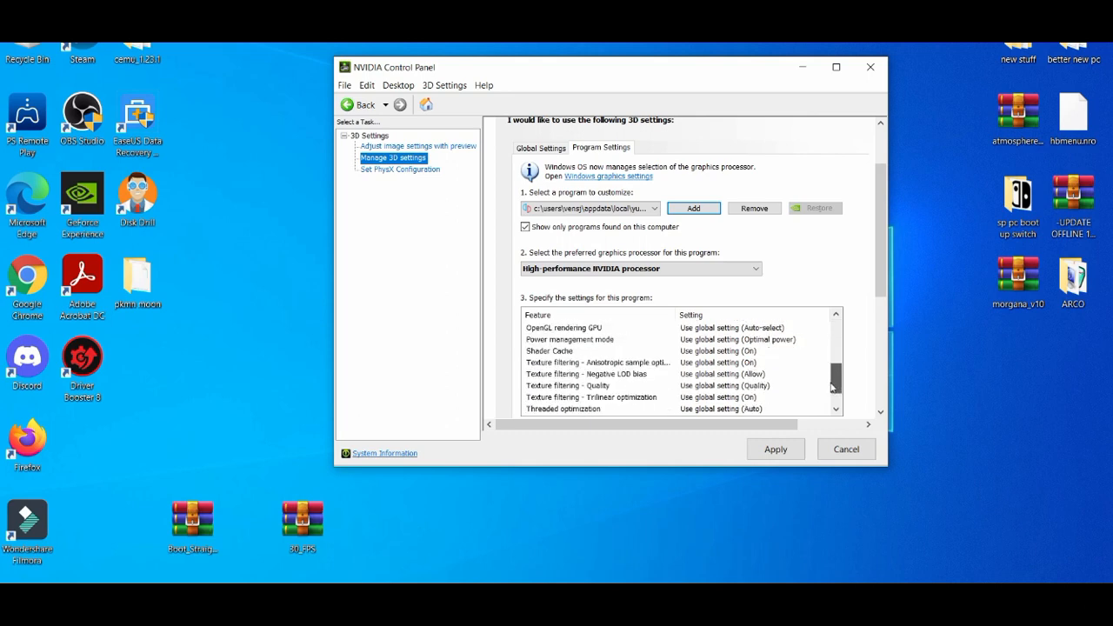
scroll("down", 3)
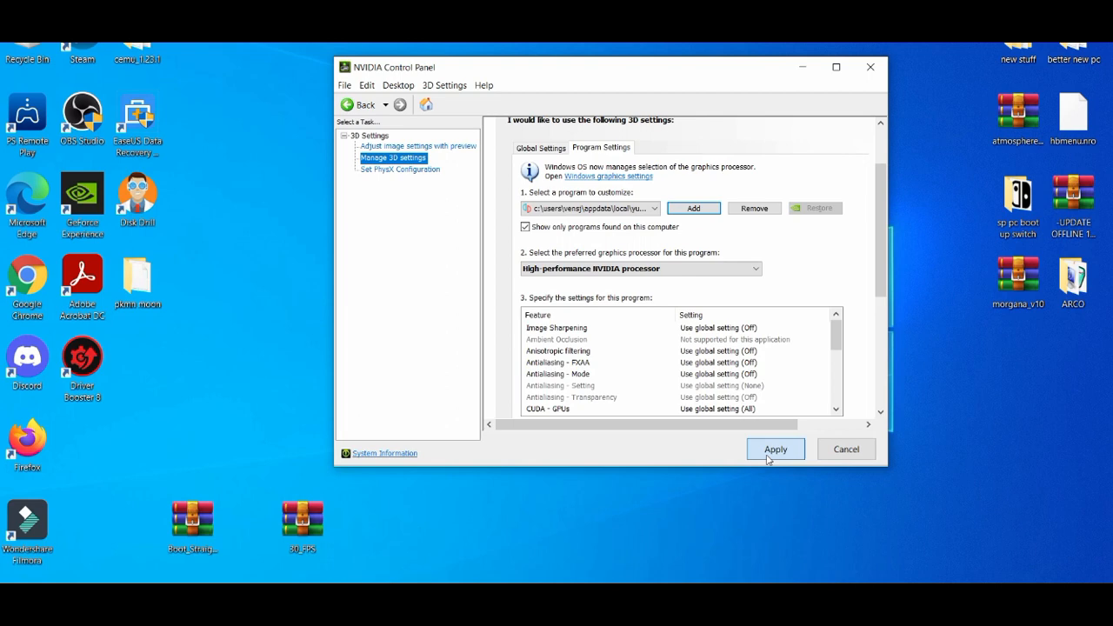
- Apply yuzu's per-program settings and close NVIDIA Control Panel
left_click(774, 448)
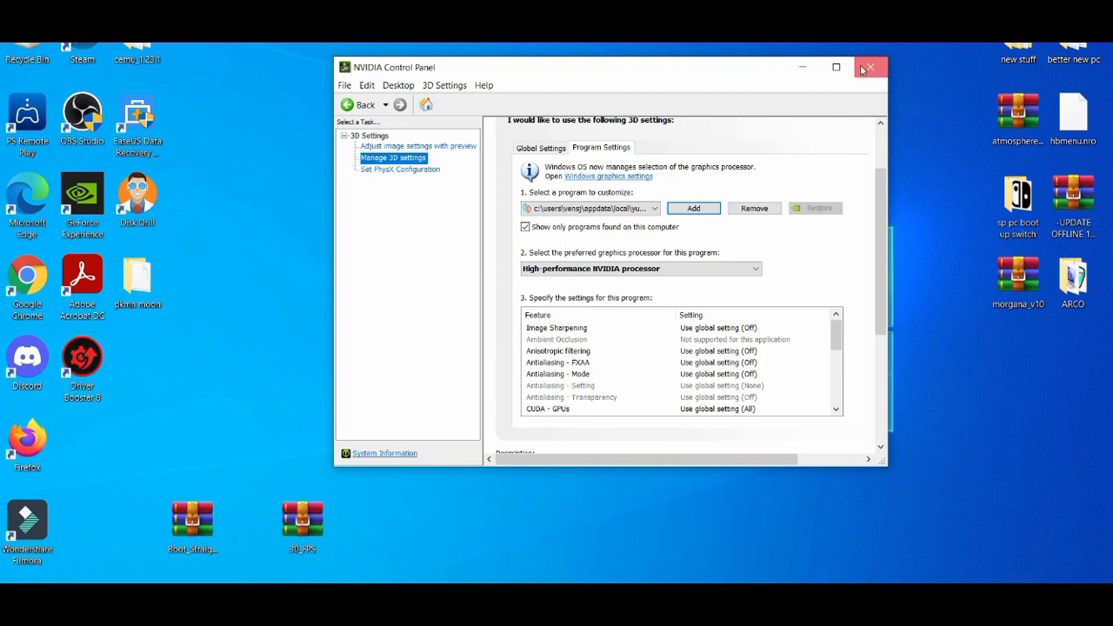
left_click(869, 66)
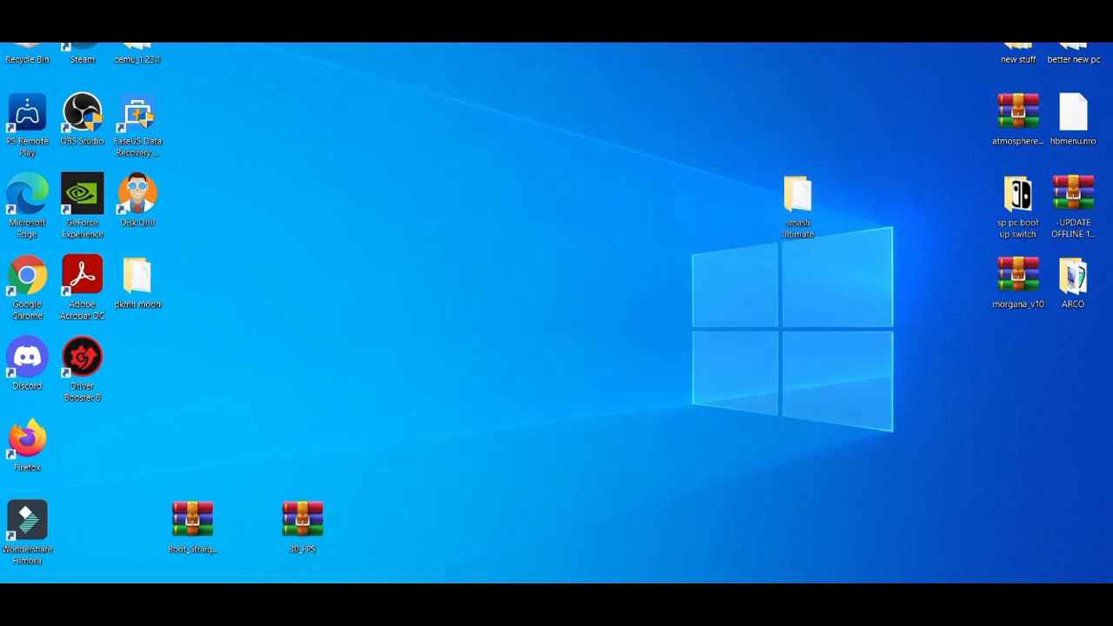